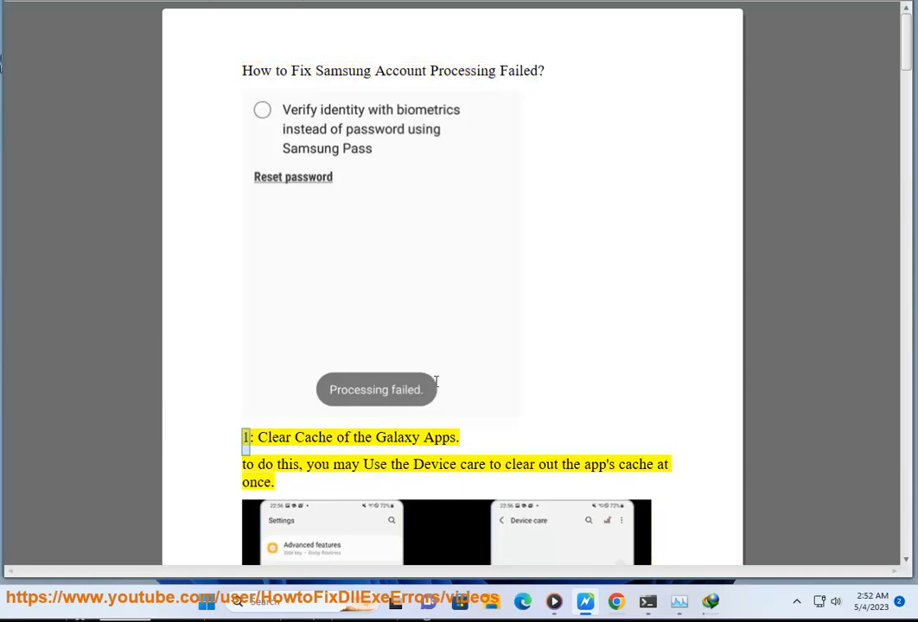
Step: Start reading aloud from the cache-clearing step and follow the highlighted words through the Smart Switch step
scroll("down", 3)
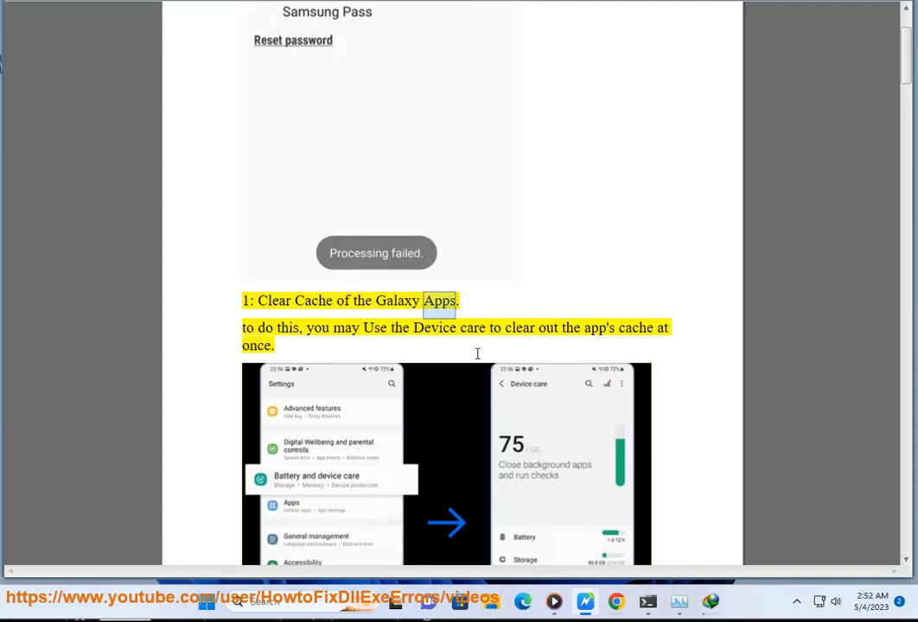
double_click(518, 328)
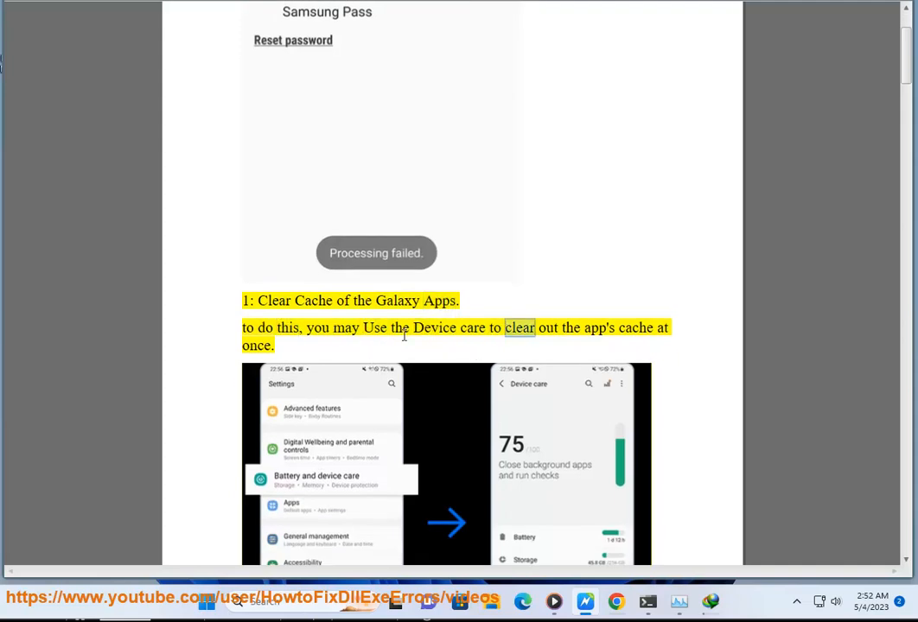
scroll("down", 3)
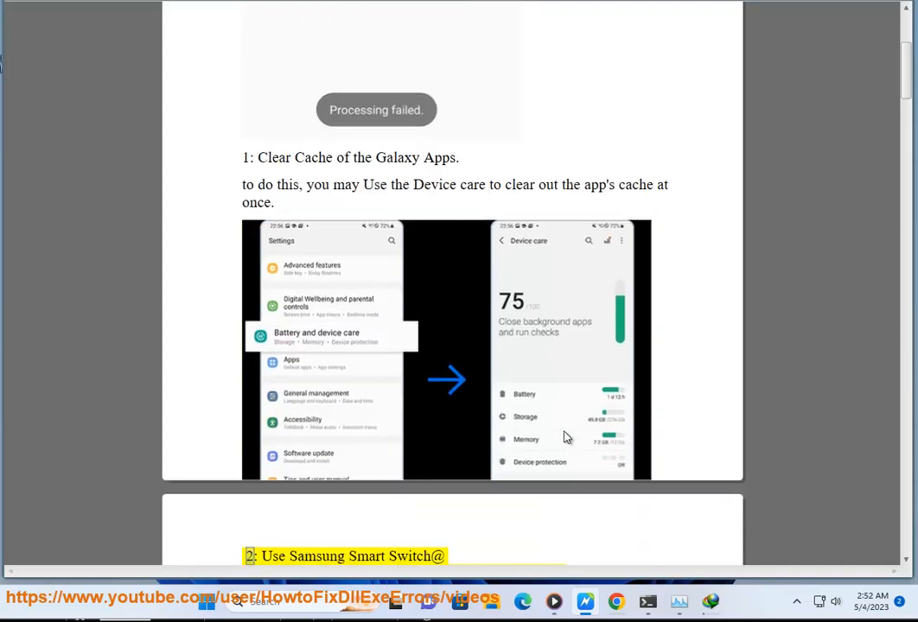
scroll("down", 3)
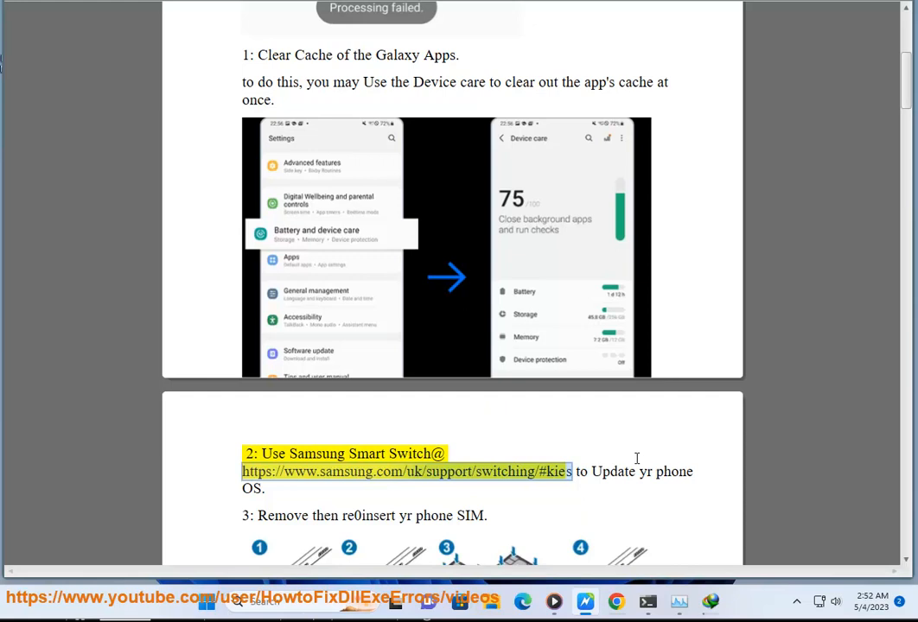
mouse_move(442, 235)
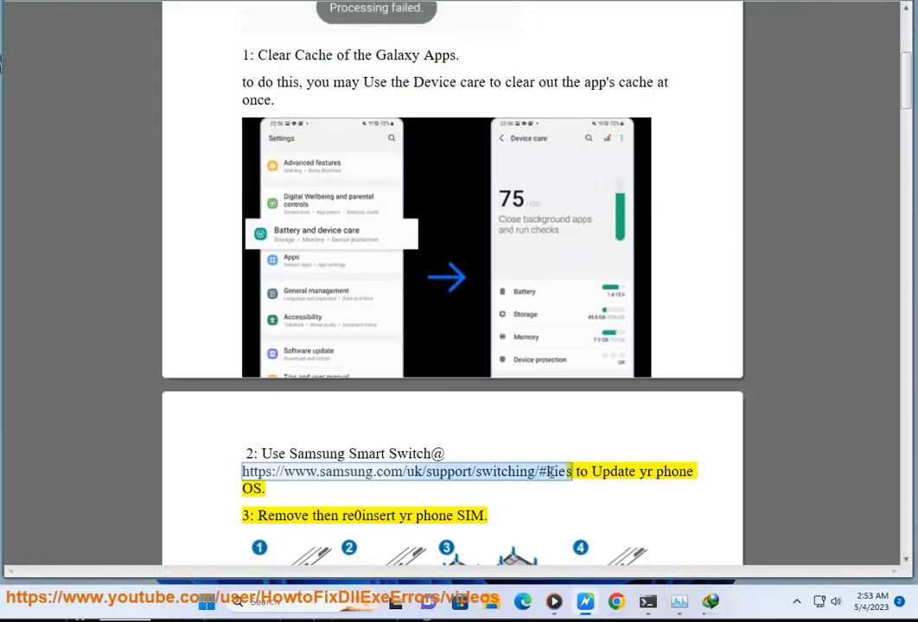
scroll("down", 3)
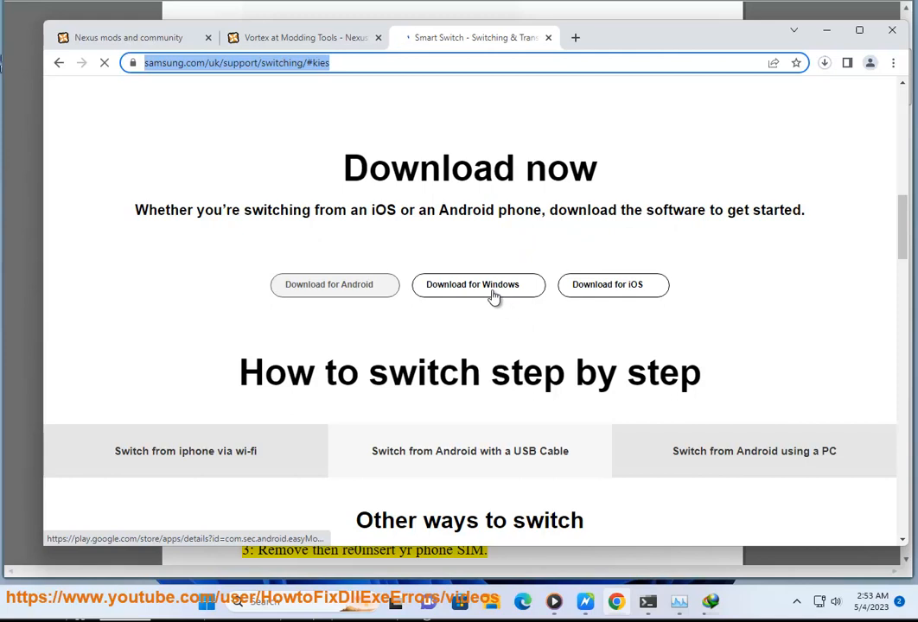
Step: Start the Smart Switch download for Windows and reach Samsung's step-by-step guide
left_click(472, 284)
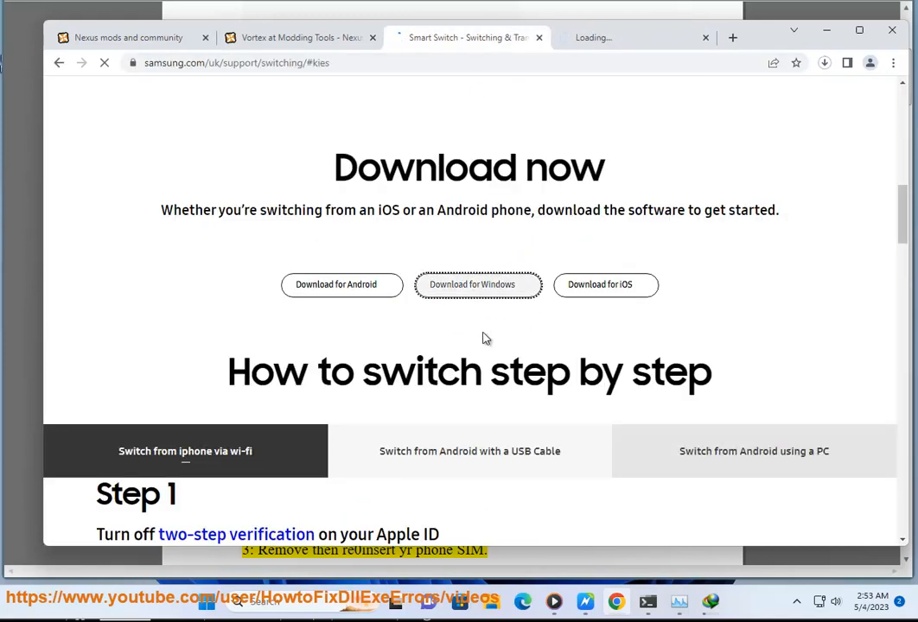
scroll("down", 3)
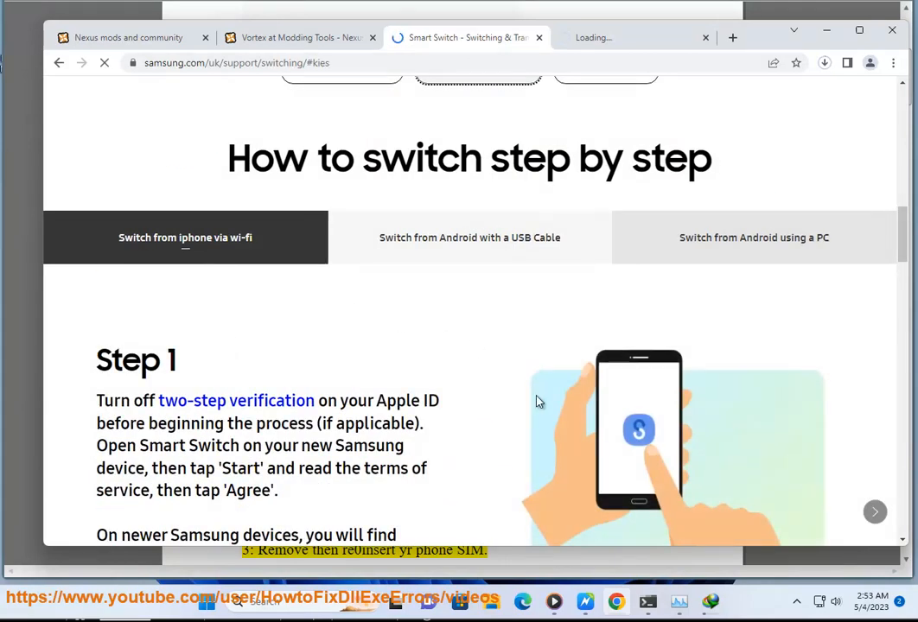
scroll("down", 3)
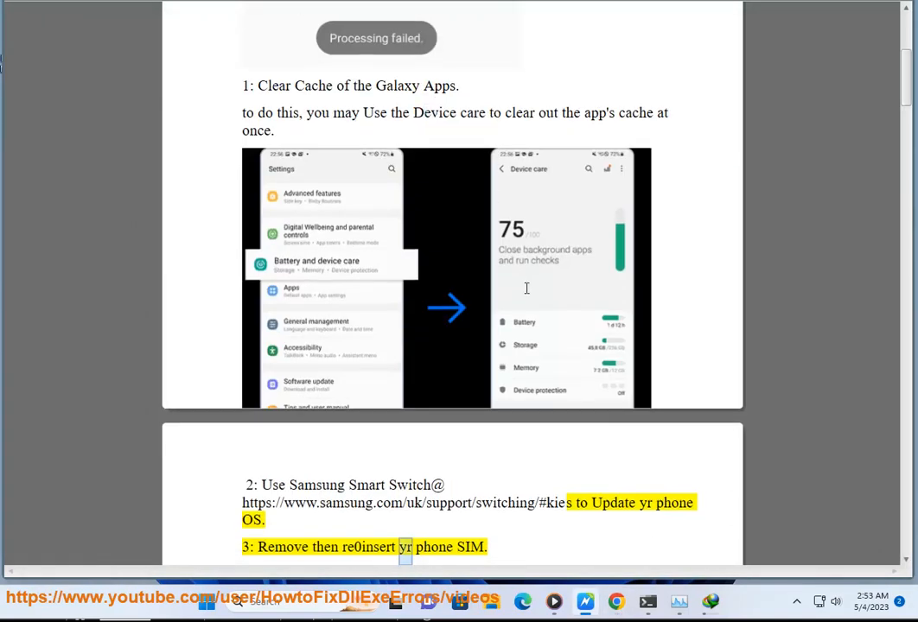
Step: Follow the reading from the SIM card step to the notes, dismissing the paid-version upgrade offer with Later
scroll("down", 3)
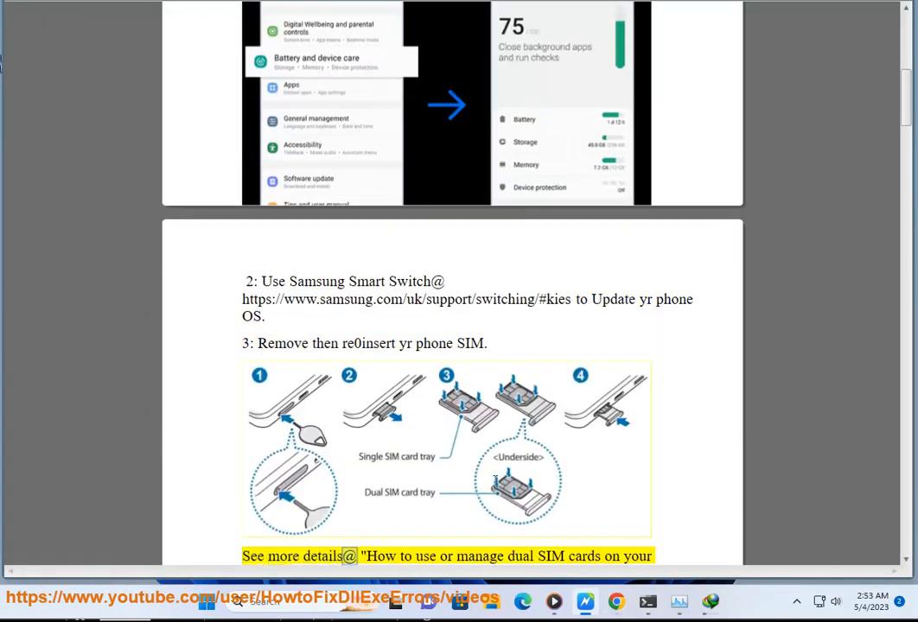
scroll("down", 3)
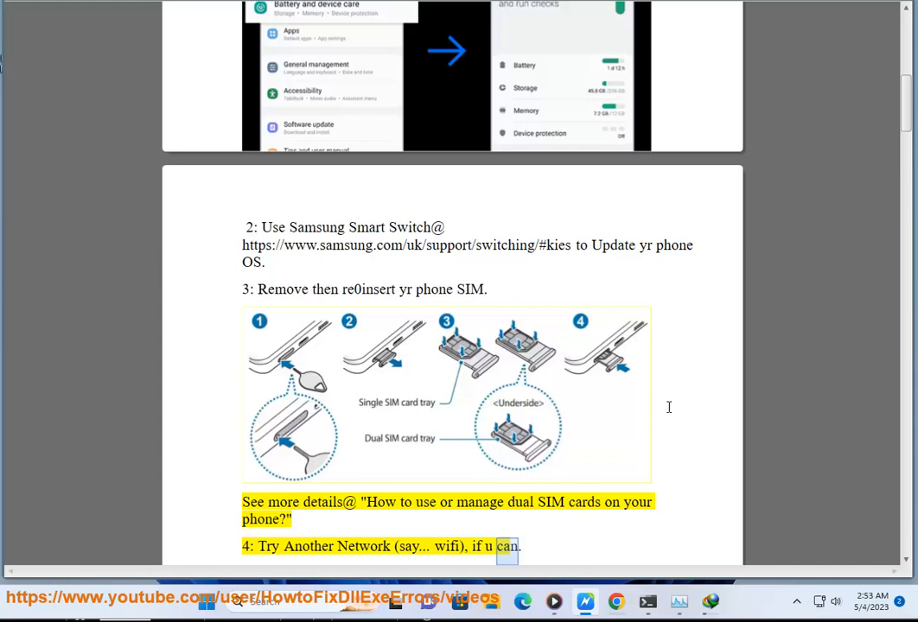
scroll("down", 3)
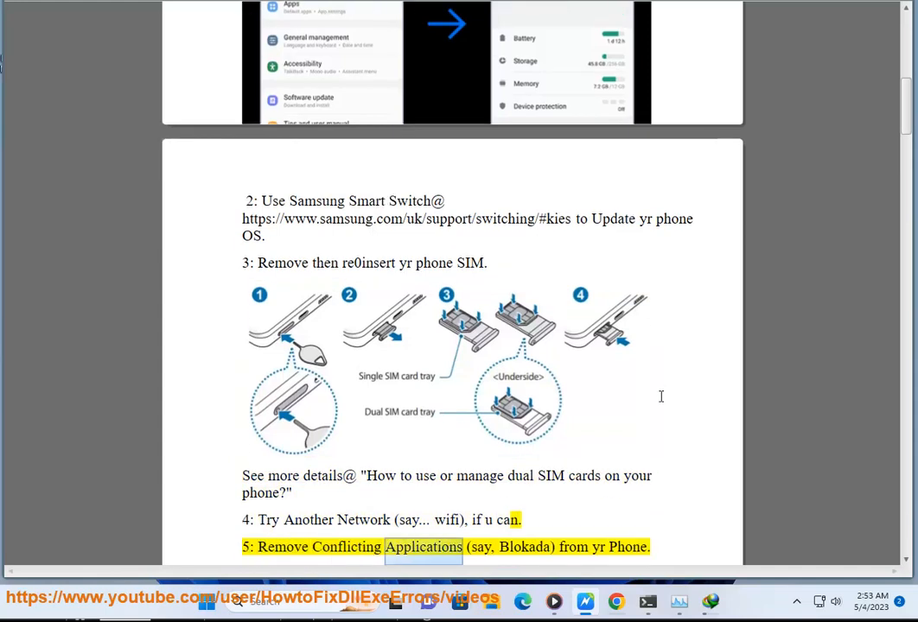
scroll("down", 3)
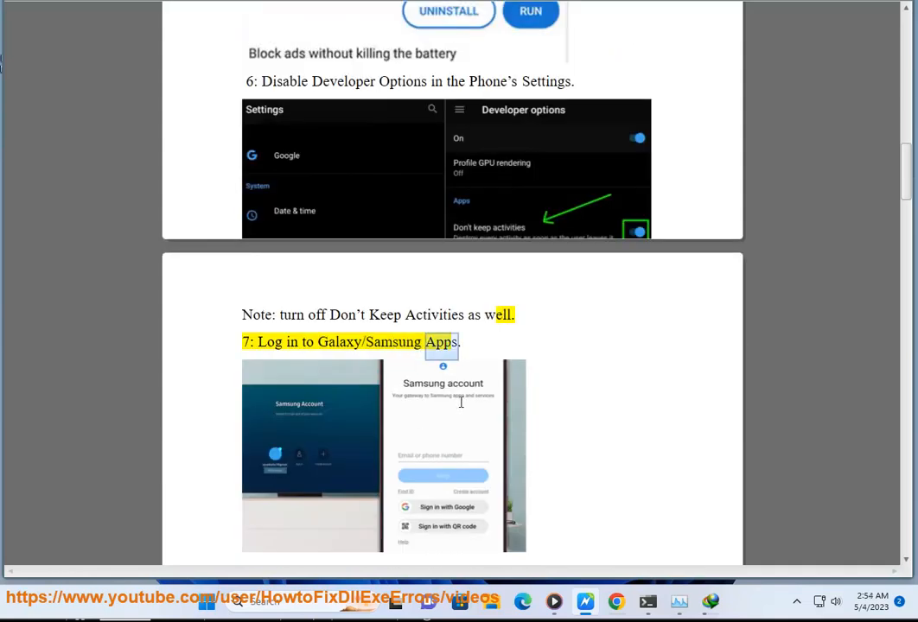
scroll("down", 3)
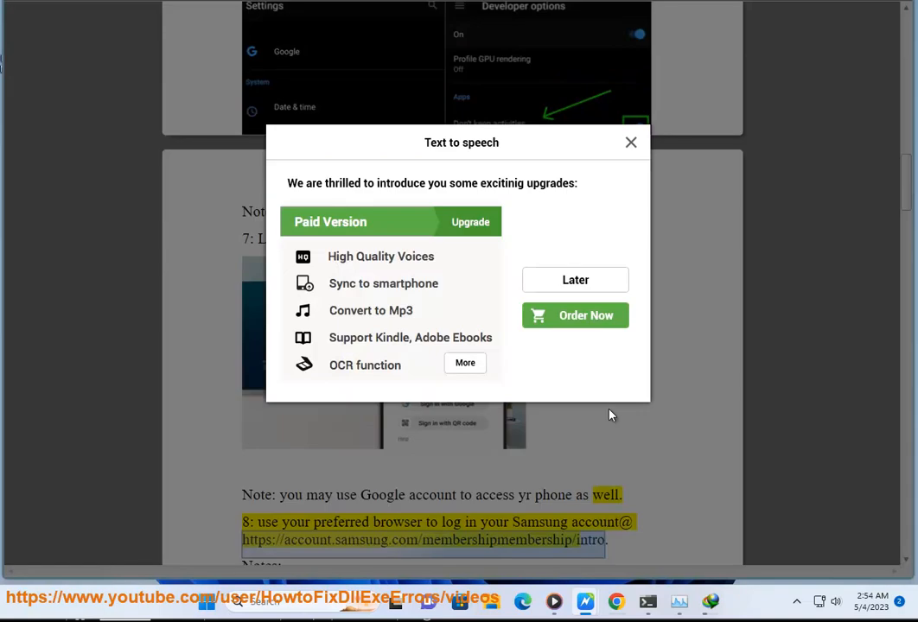
left_click(630, 142)
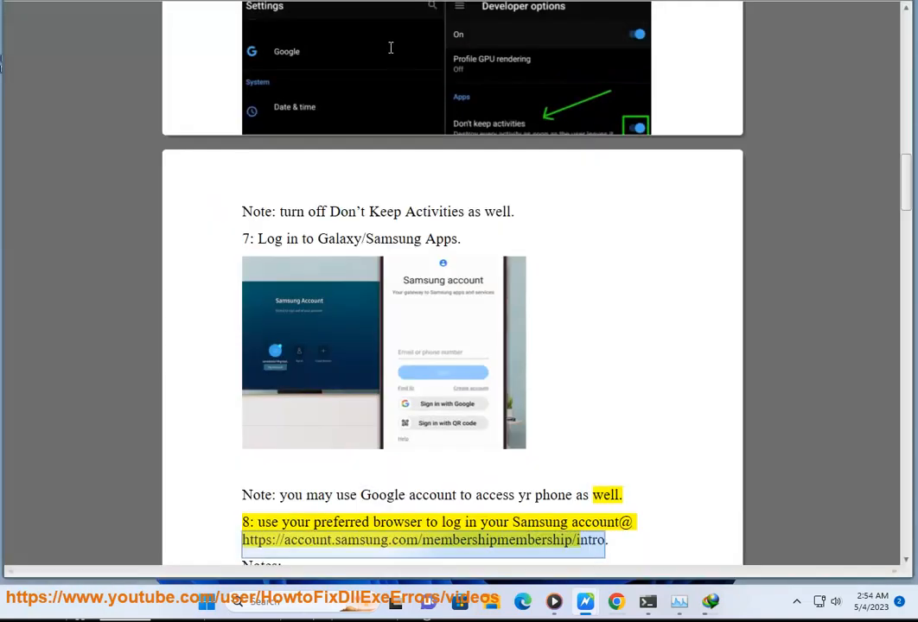
mouse_move(676, 332)
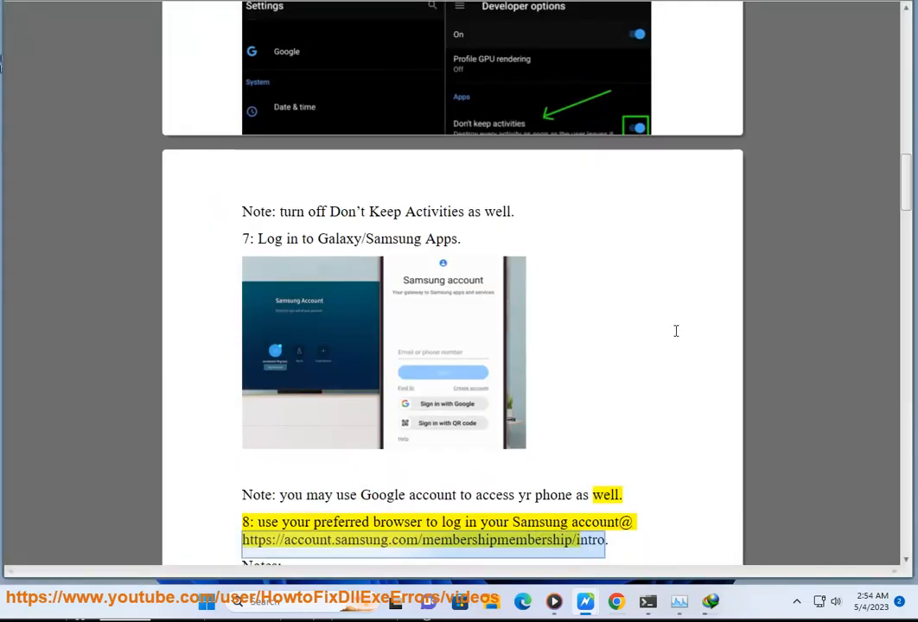
Step: Continue through the notes and select the Samsung account web address in step 8
scroll("down", 3)
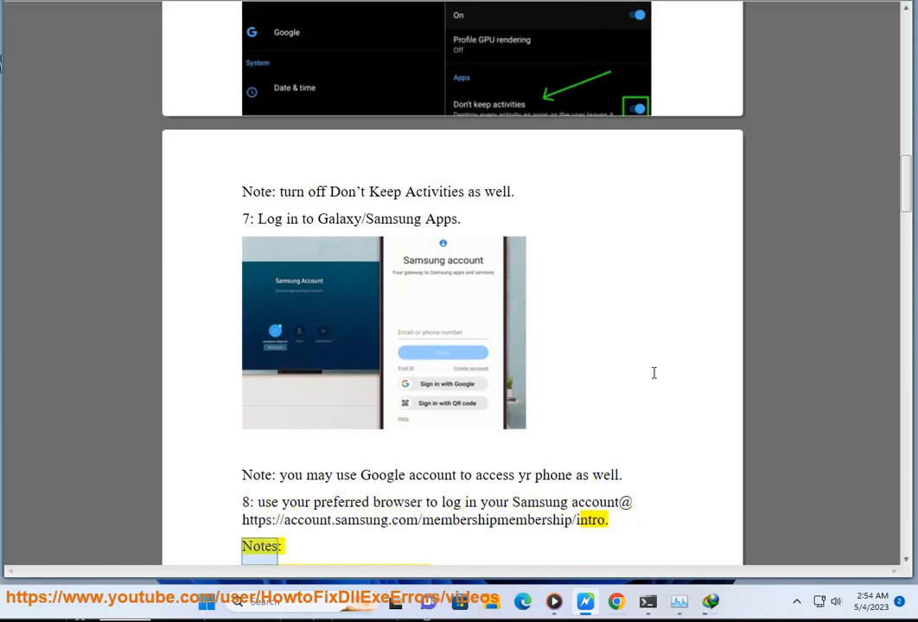
scroll("down", 3)
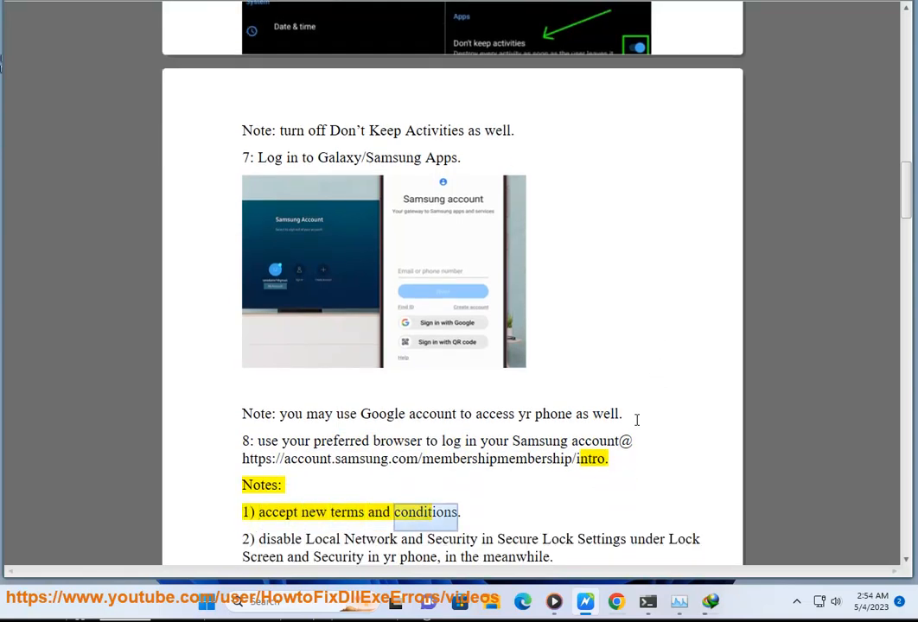
double_click(370, 539)
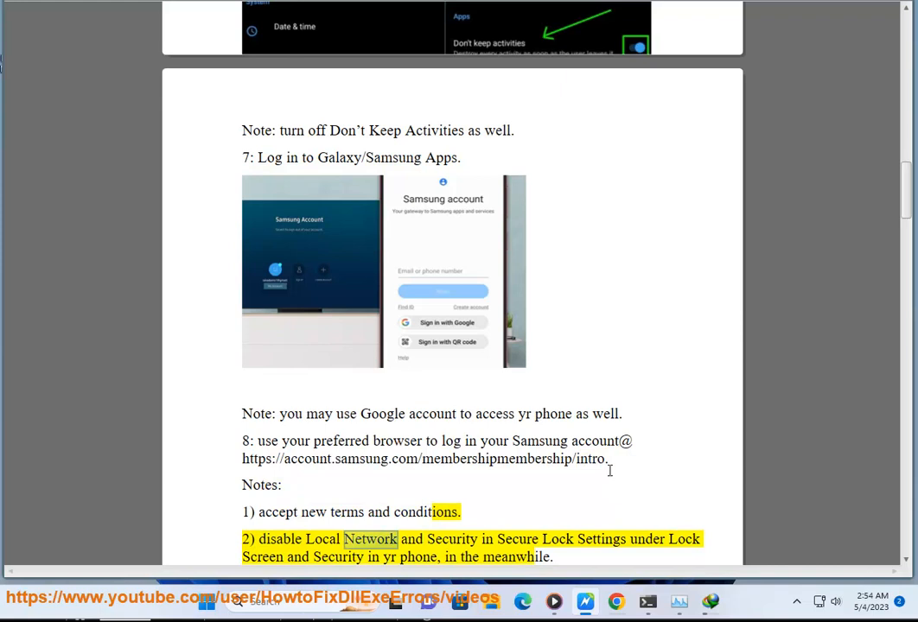
triple_click(423, 460)
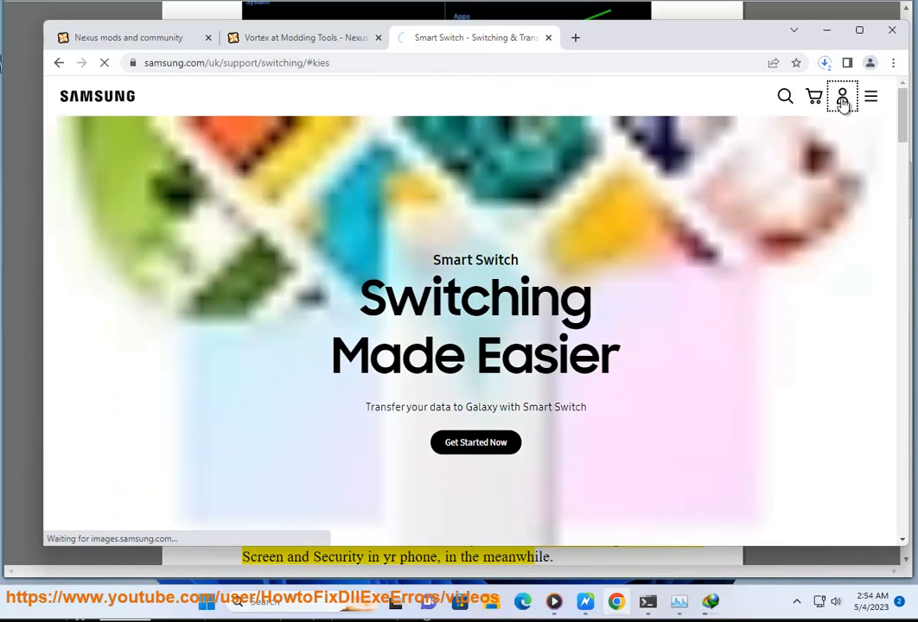
Step: Show the Samsung account sign-in page with the remember-ID option ticked, then resume the guide
left_click(842, 97)
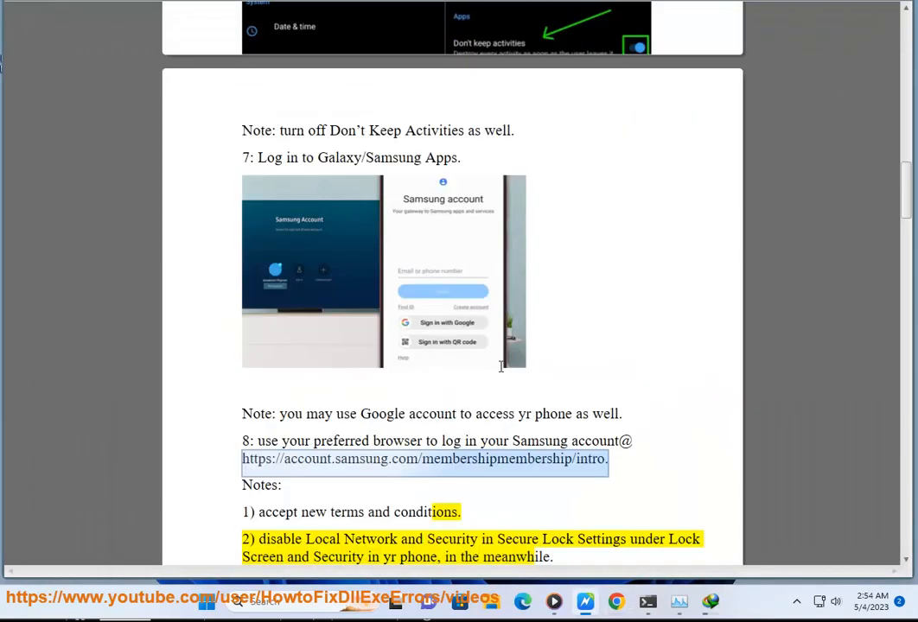
scroll("down", 3)
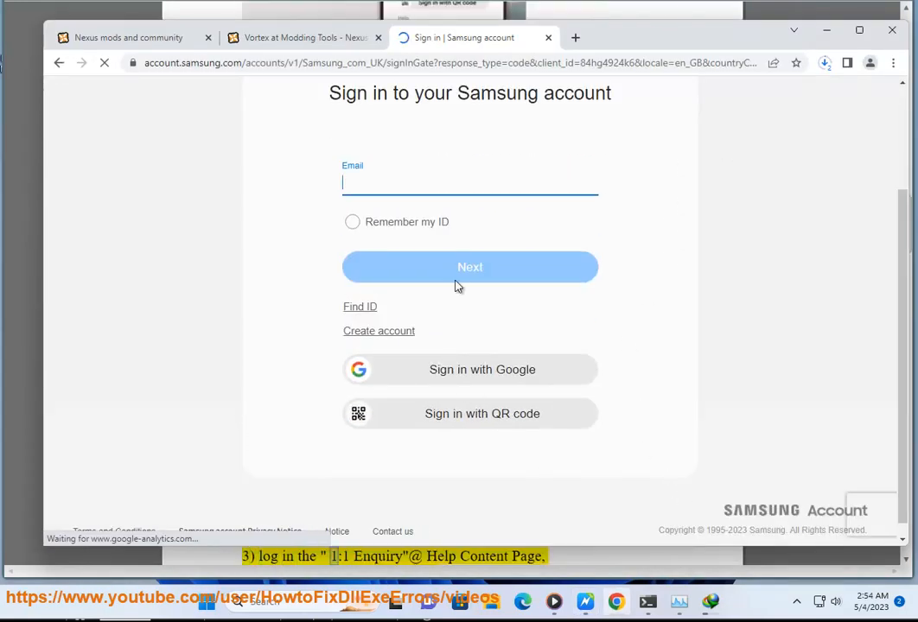
scroll("down", 3)
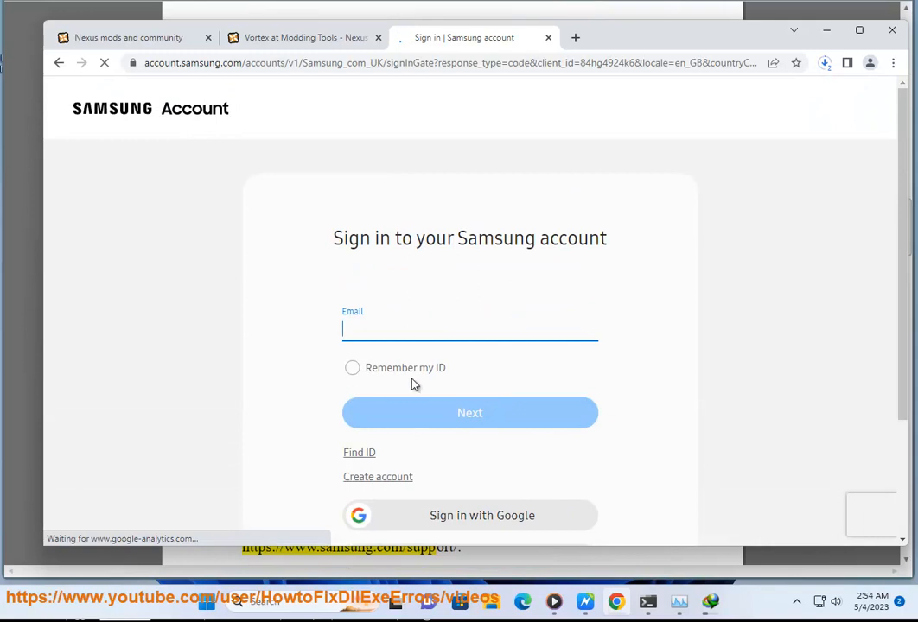
left_click(352, 367)
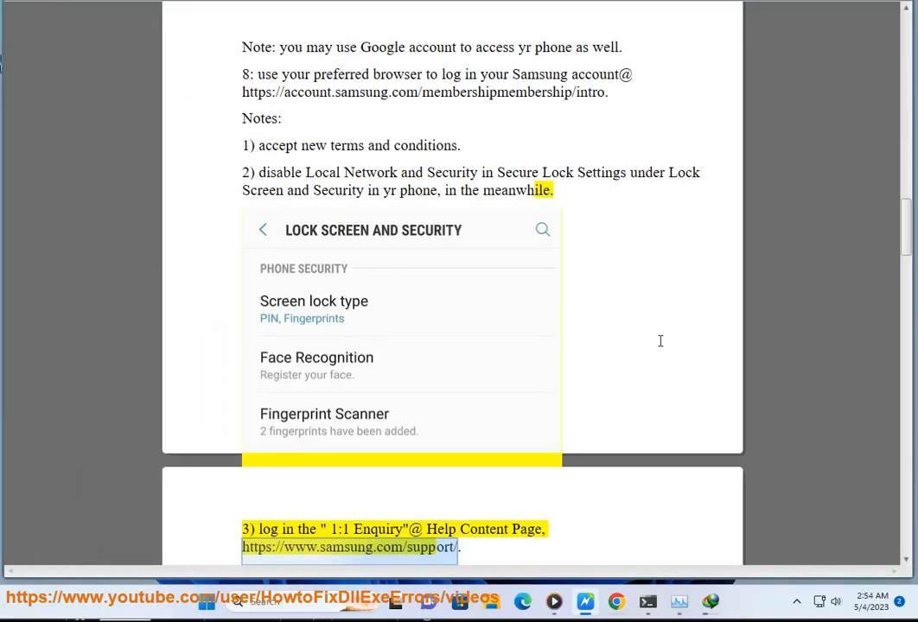
Step: Resume reading from the word 'accept' in the notes and send the Samsung support link to the browser
scroll("down", 3)
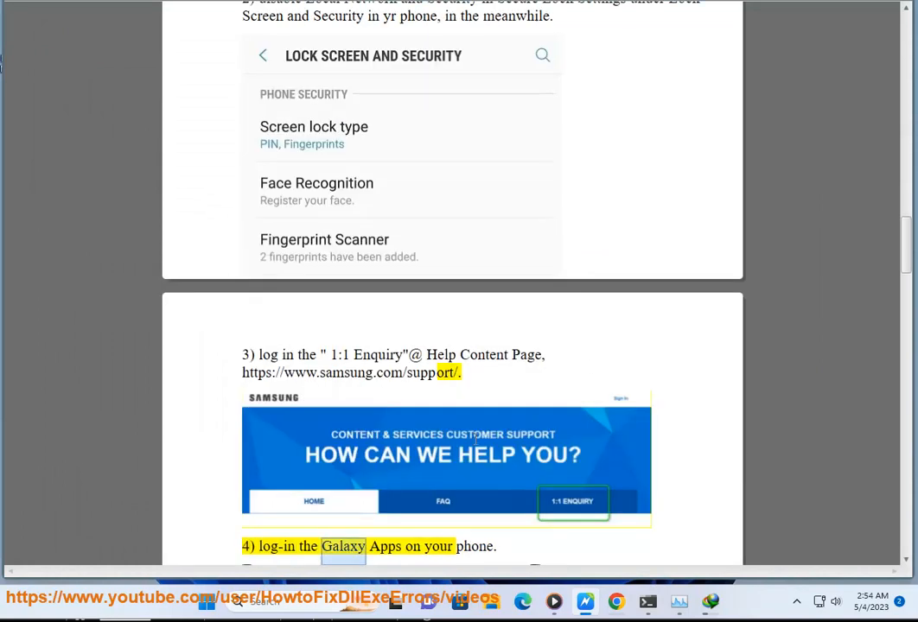
scroll("down", 3)
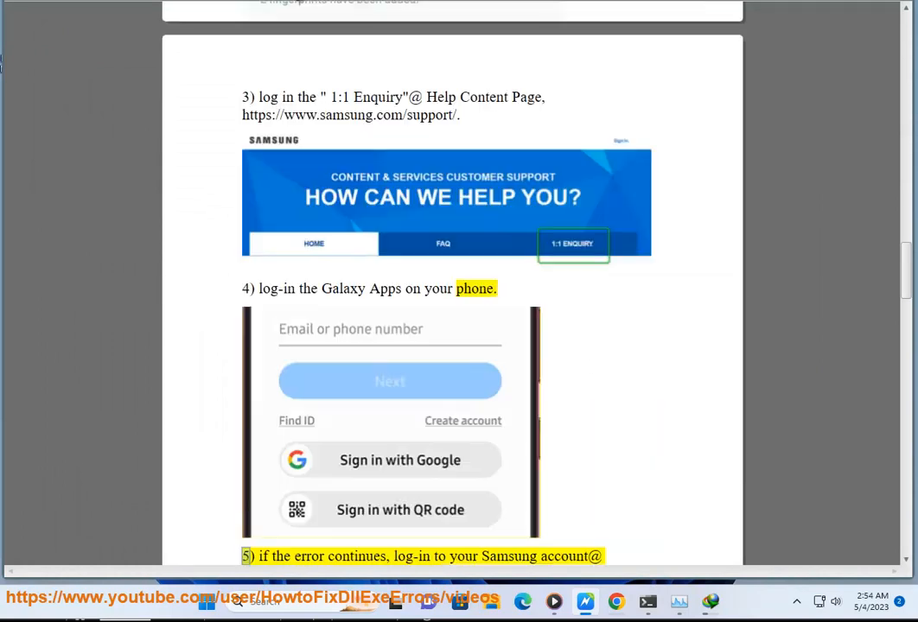
scroll("up", 3)
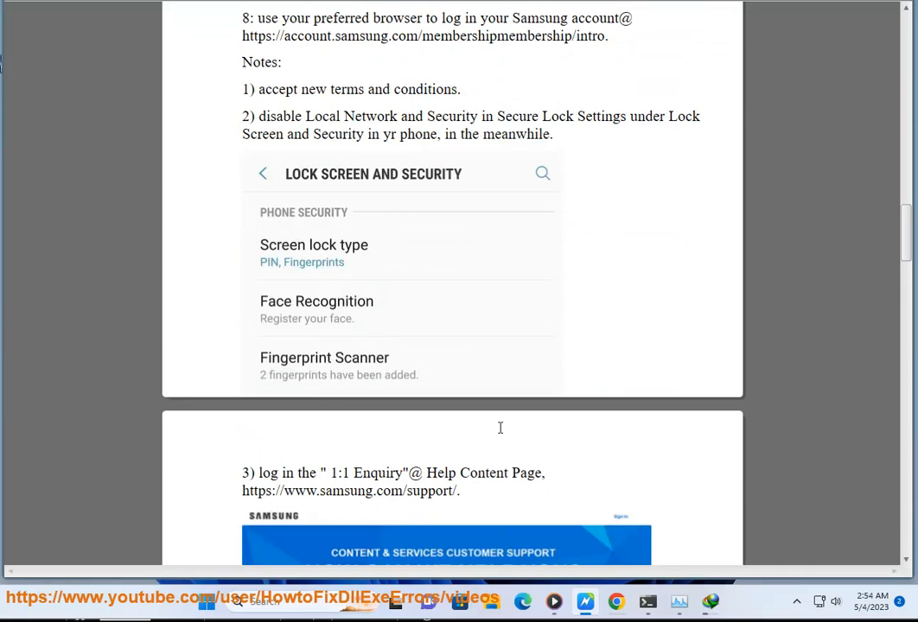
double_click(278, 90)
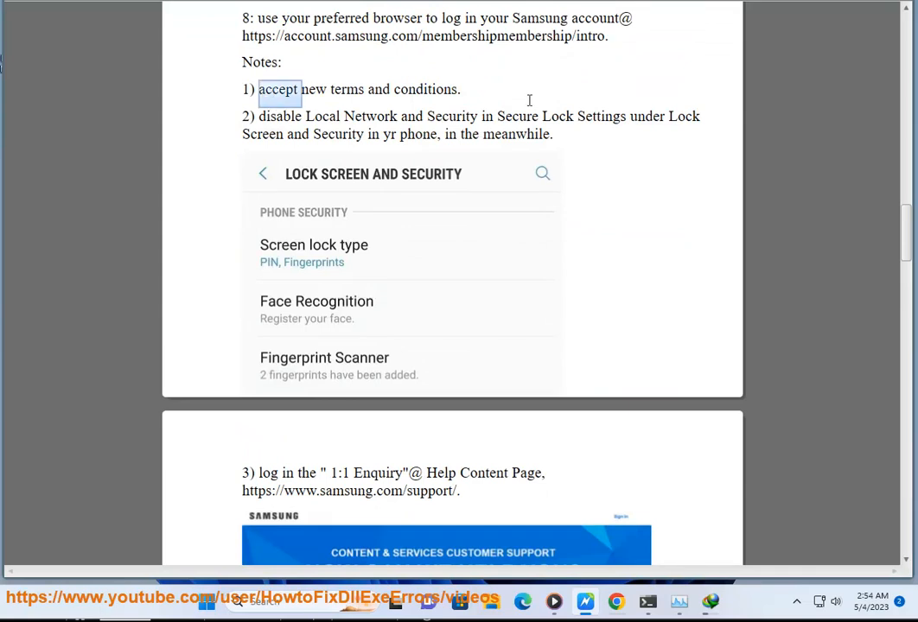
mouse_move(567, 178)
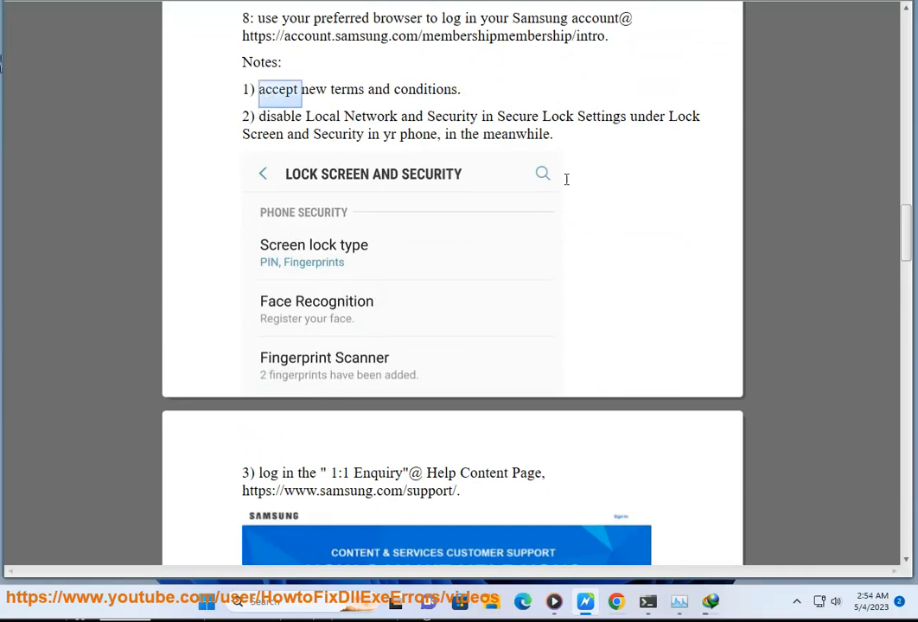
mouse_move(346, 245)
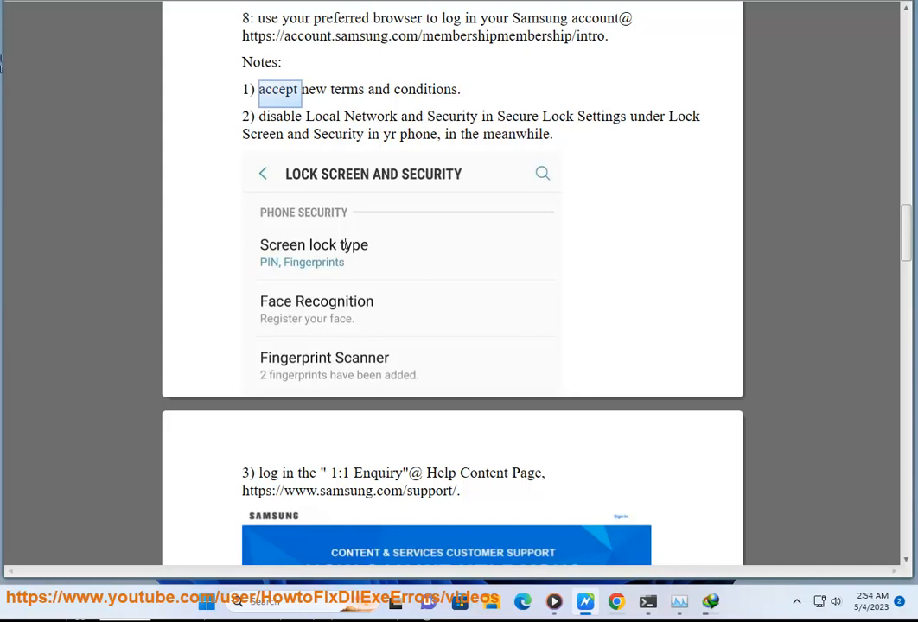
scroll("down", 3)
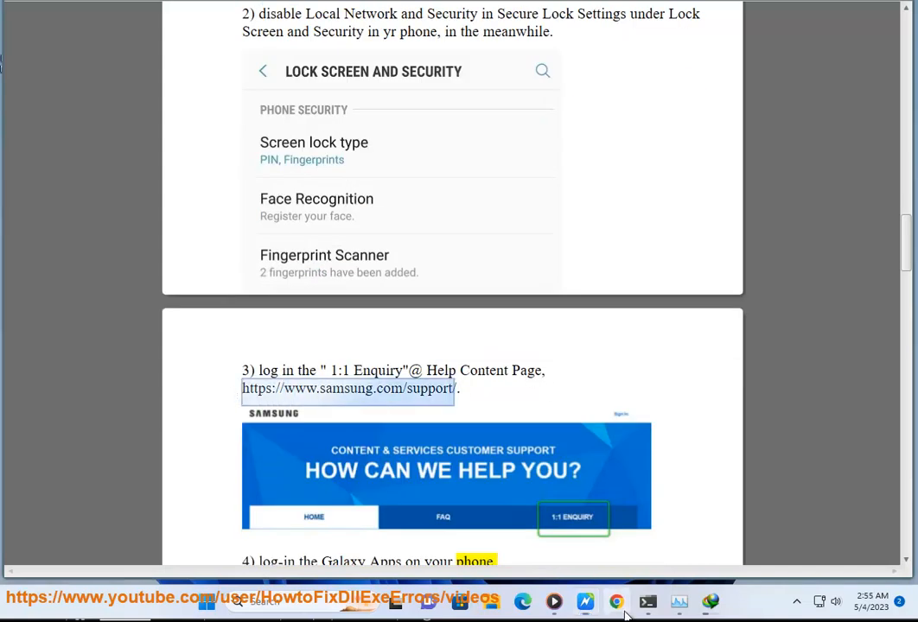
left_click(616, 602)
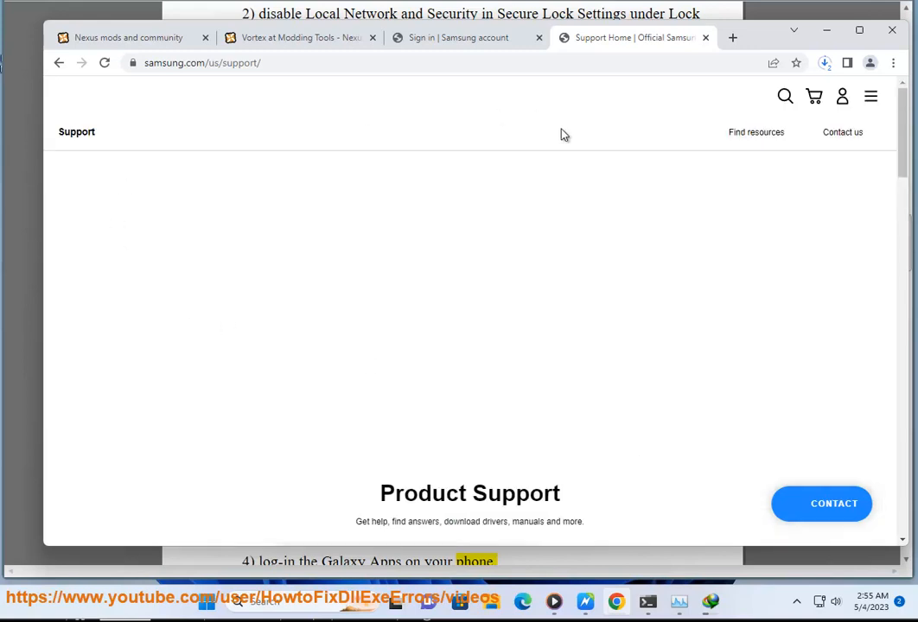
mouse_move(439, 207)
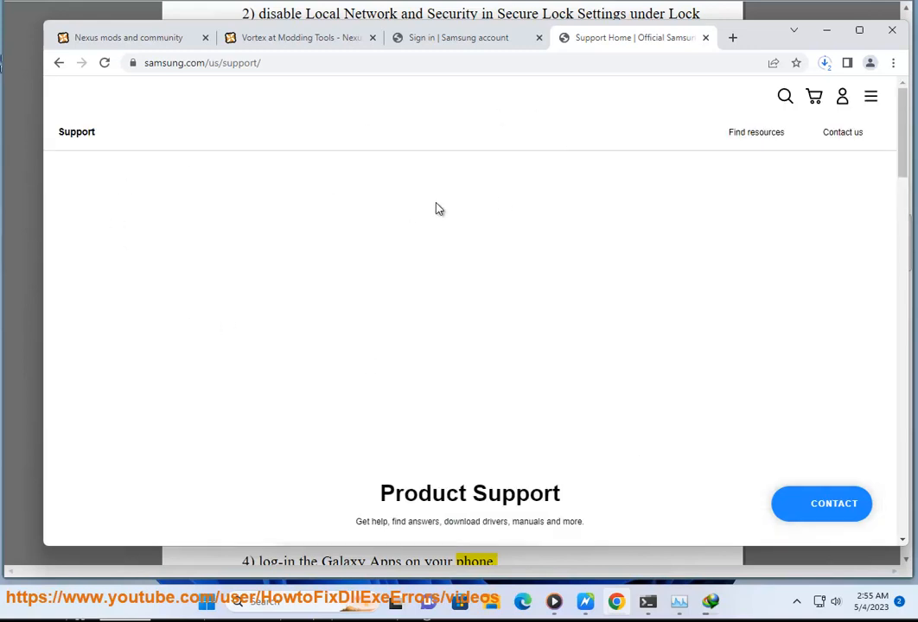
Step: Let Samsung's Support Home page load while the reading continues to step 5's account advice
scroll("down", 3)
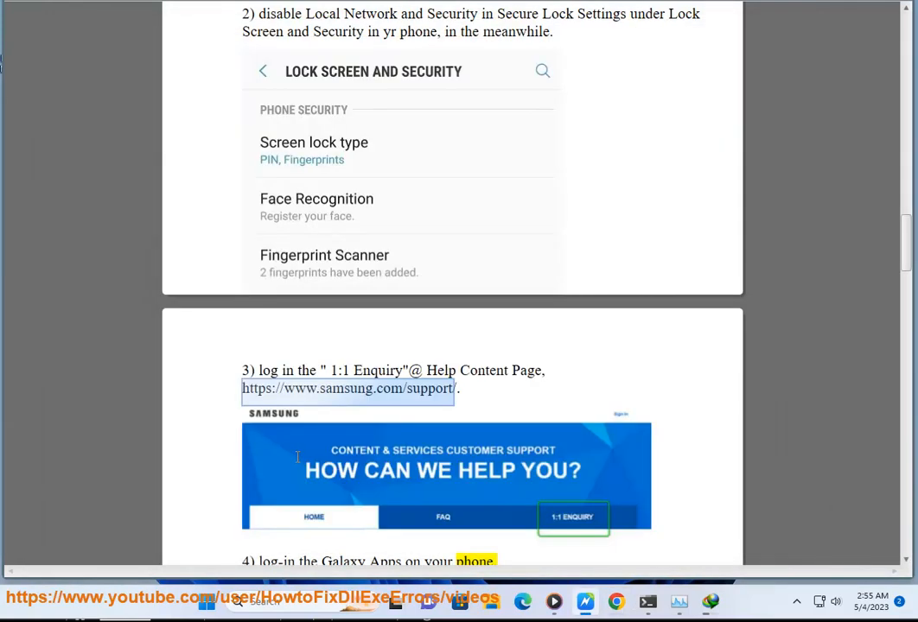
scroll("down", 3)
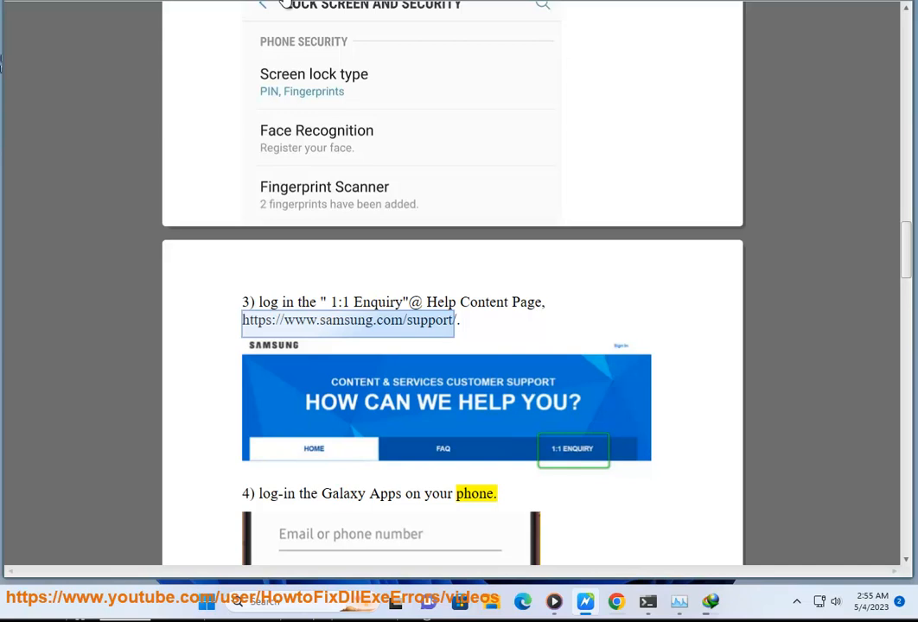
scroll("down", 3)
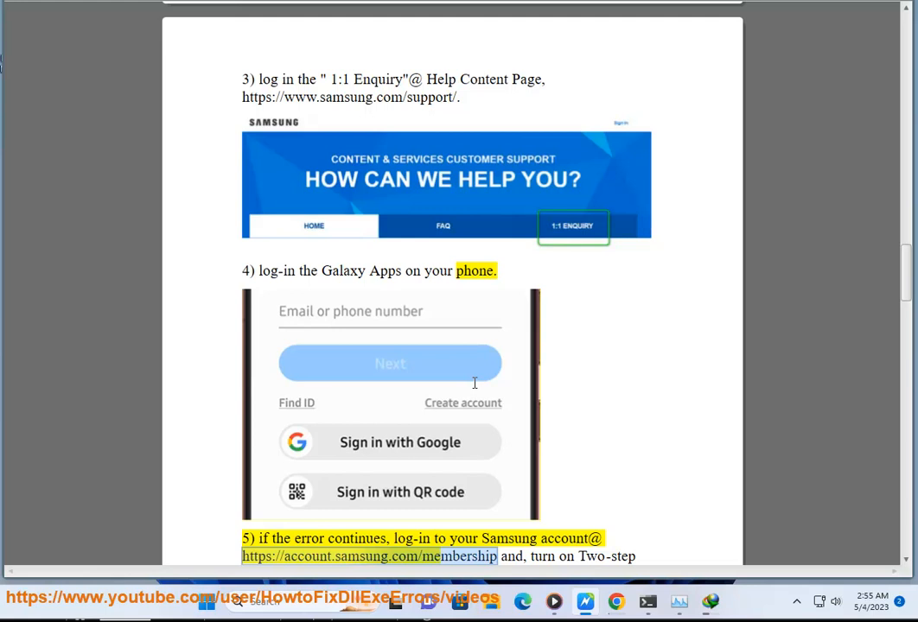
scroll("down", 3)
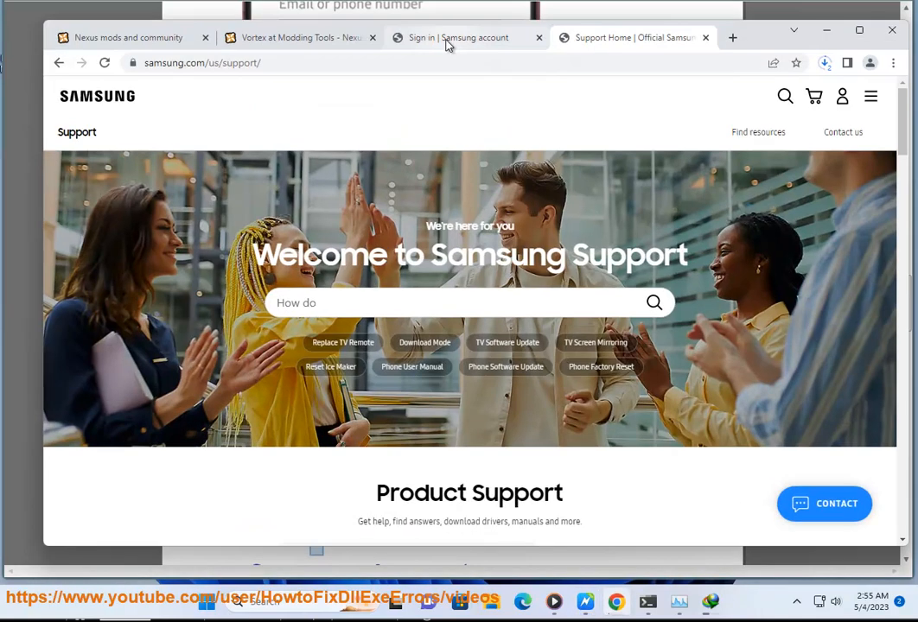
Step: Switch to the Samsung account sign-in tab and select its web address
left_click(467, 38)
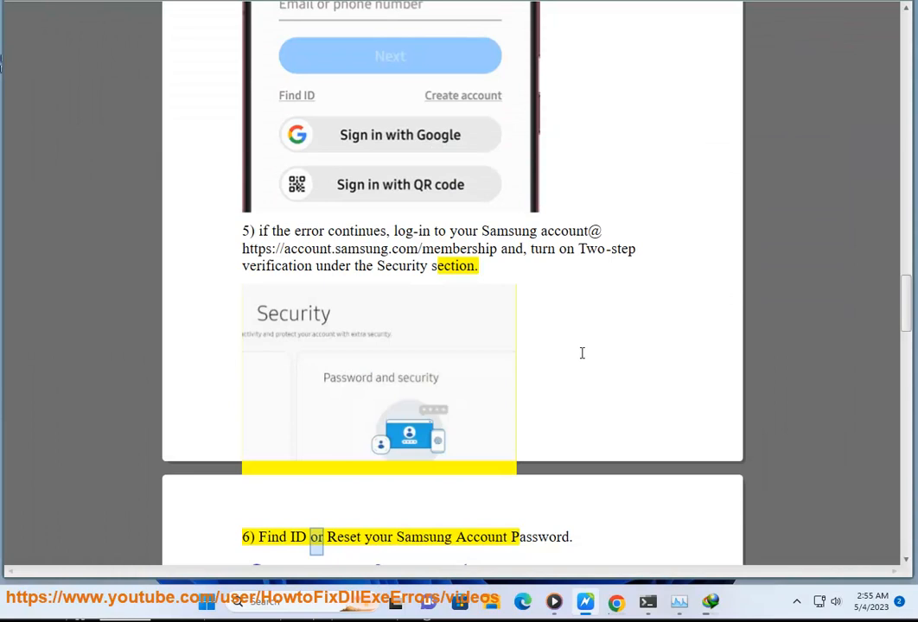
mouse_move(391, 397)
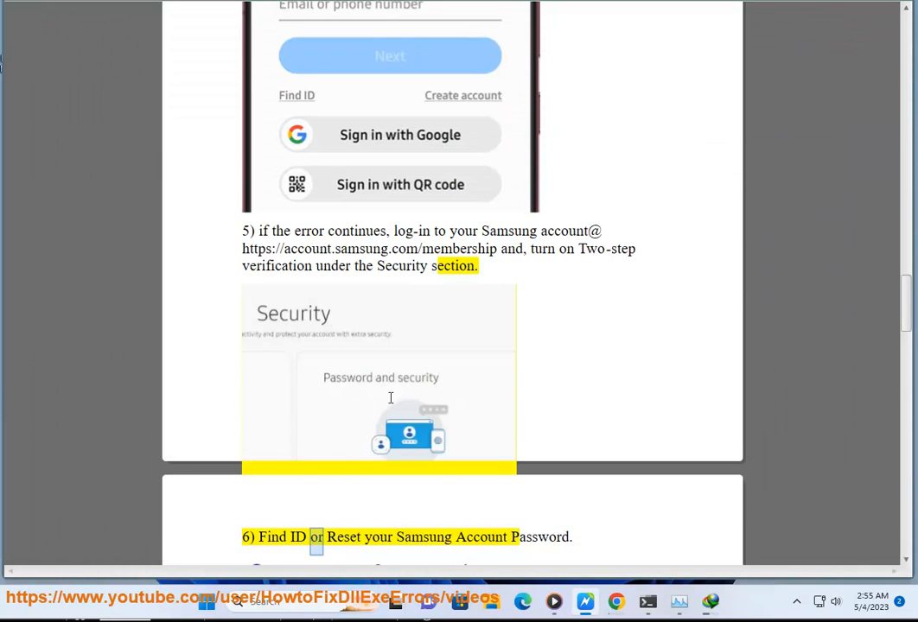
double_click(370, 249)
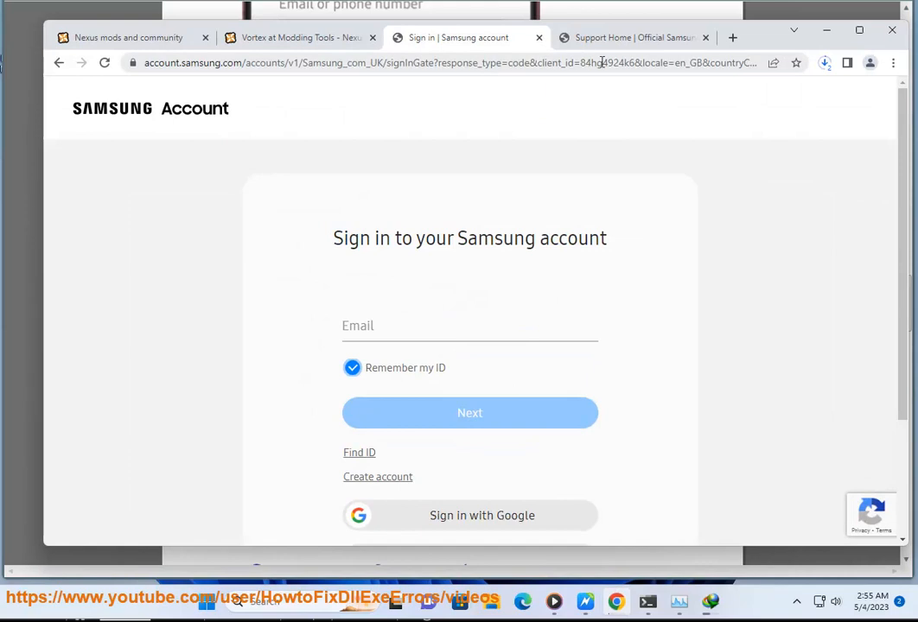
left_click(475, 63)
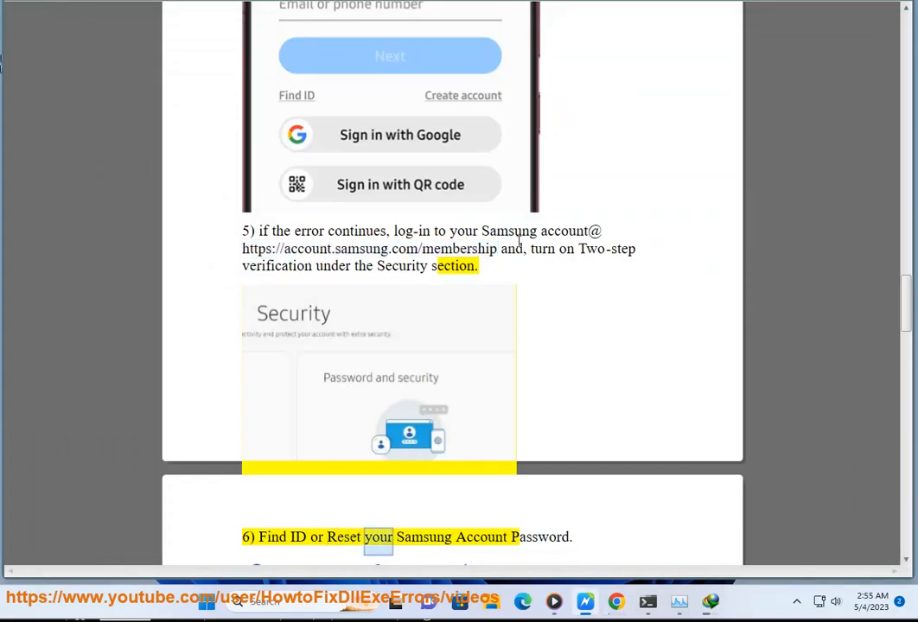
scroll("down", 3)
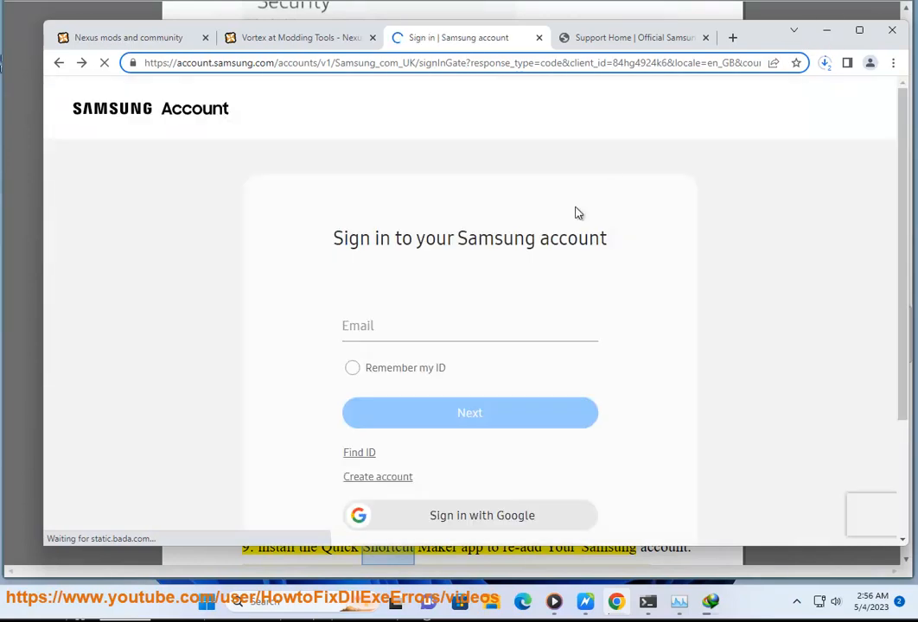
scroll("down", 3)
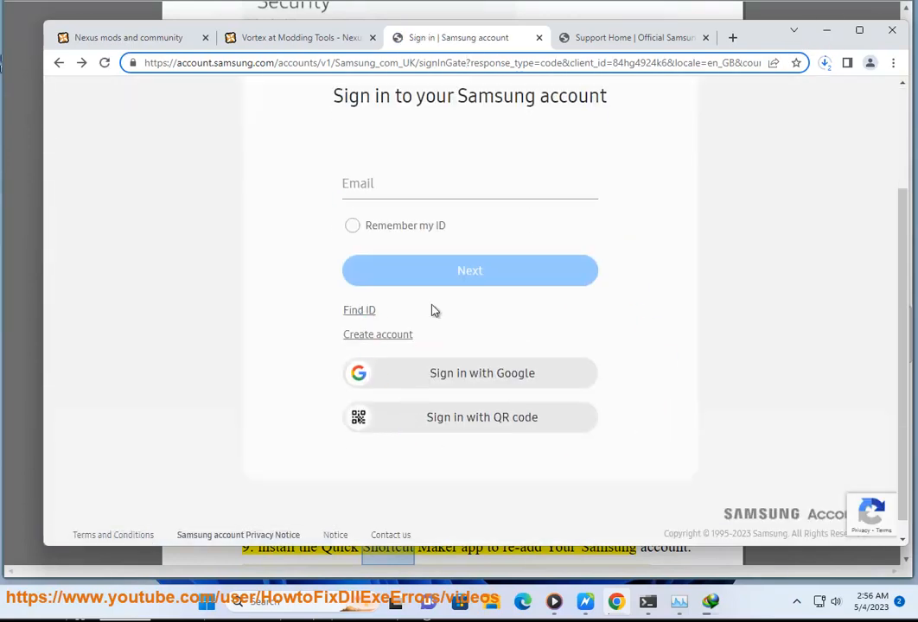
scroll("down", 3)
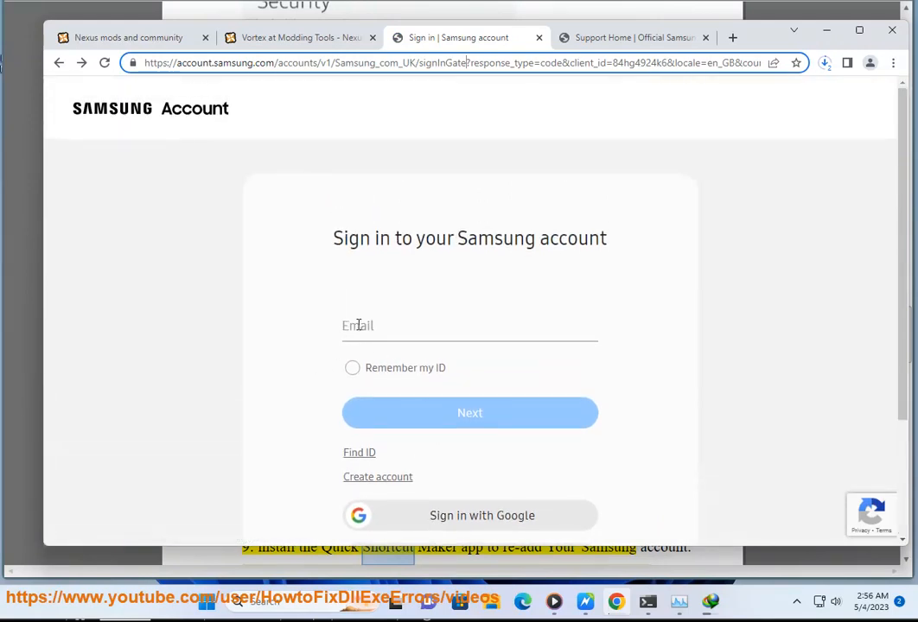
left_click(470, 325)
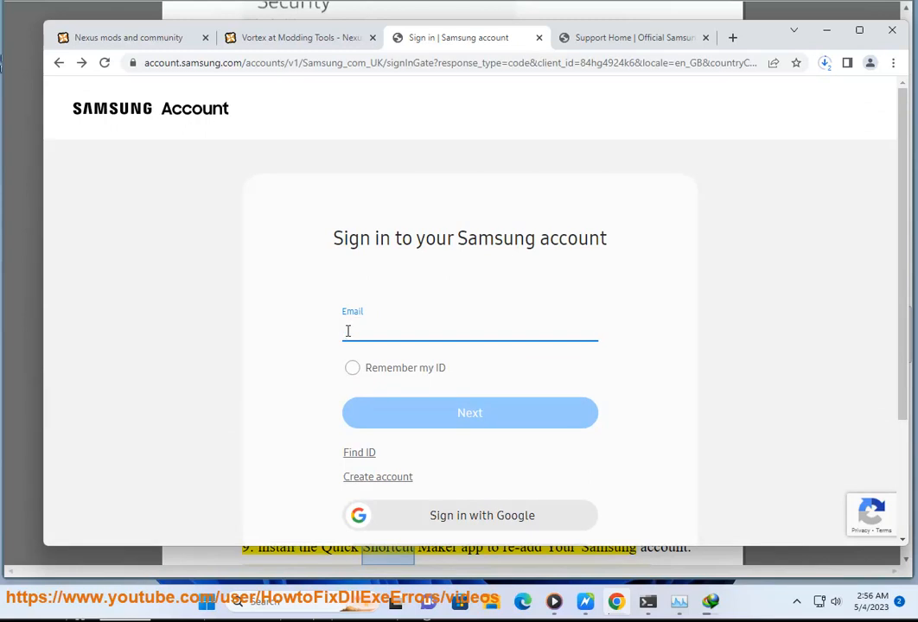
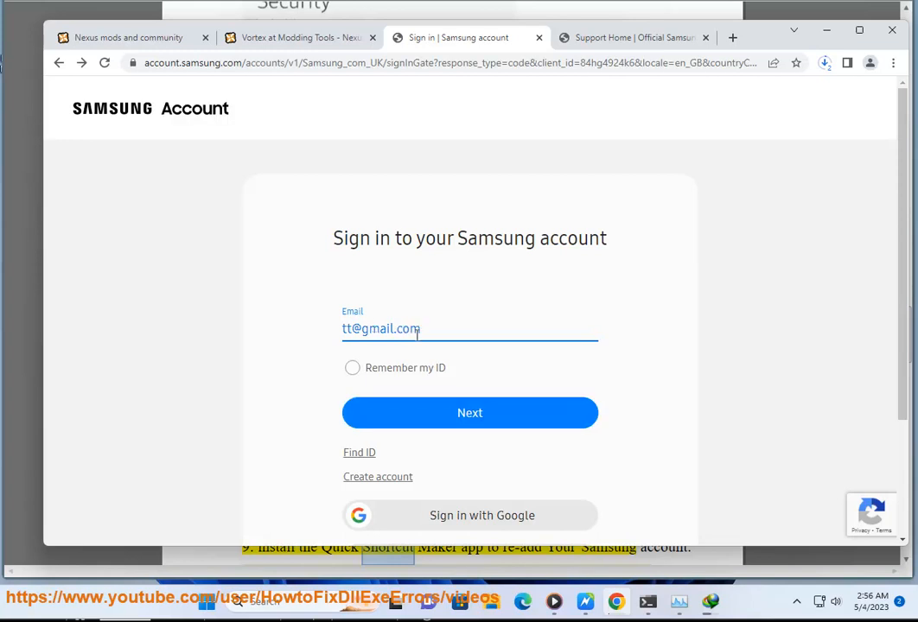
scroll("down", 3)
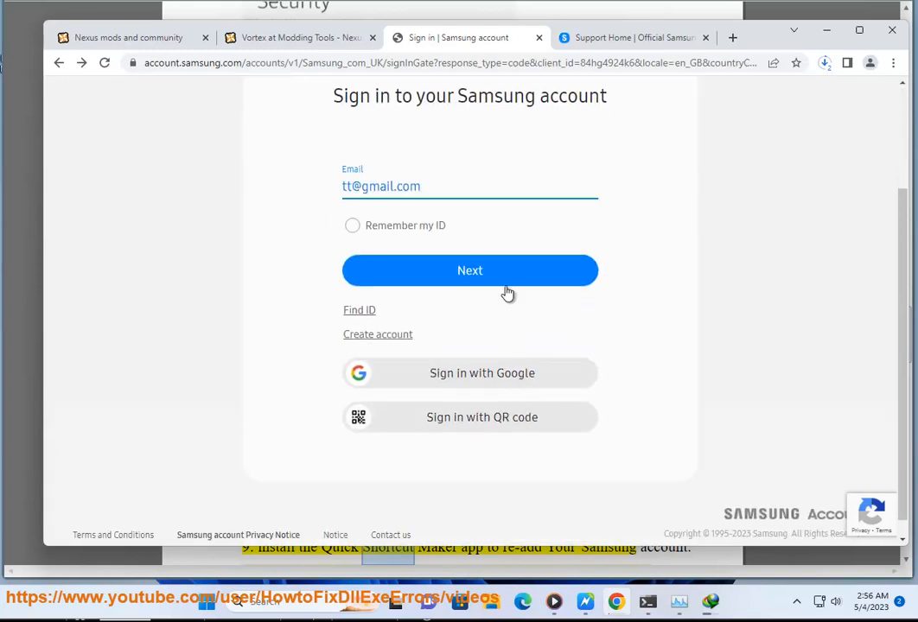
left_click(470, 269)
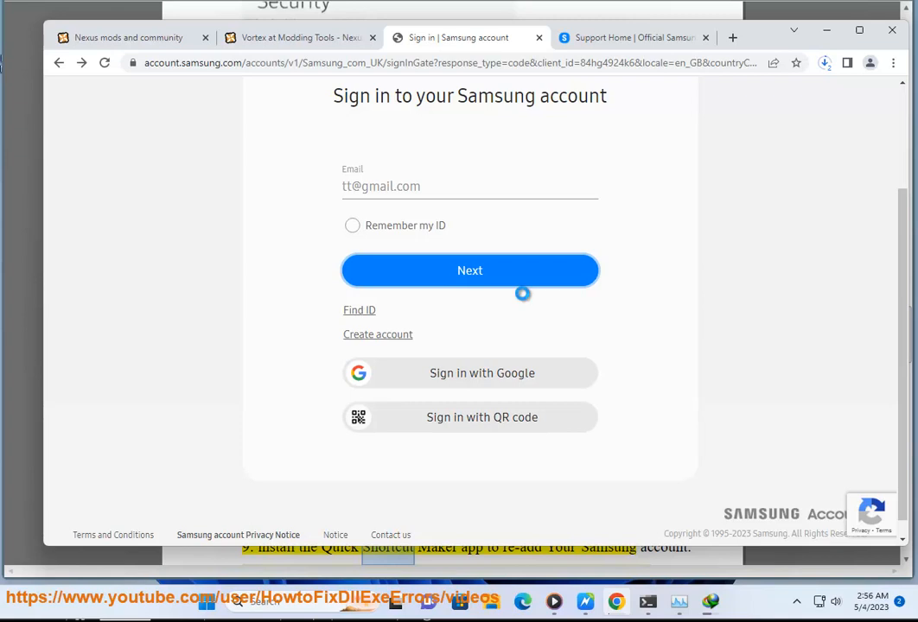
left_click(470, 270)
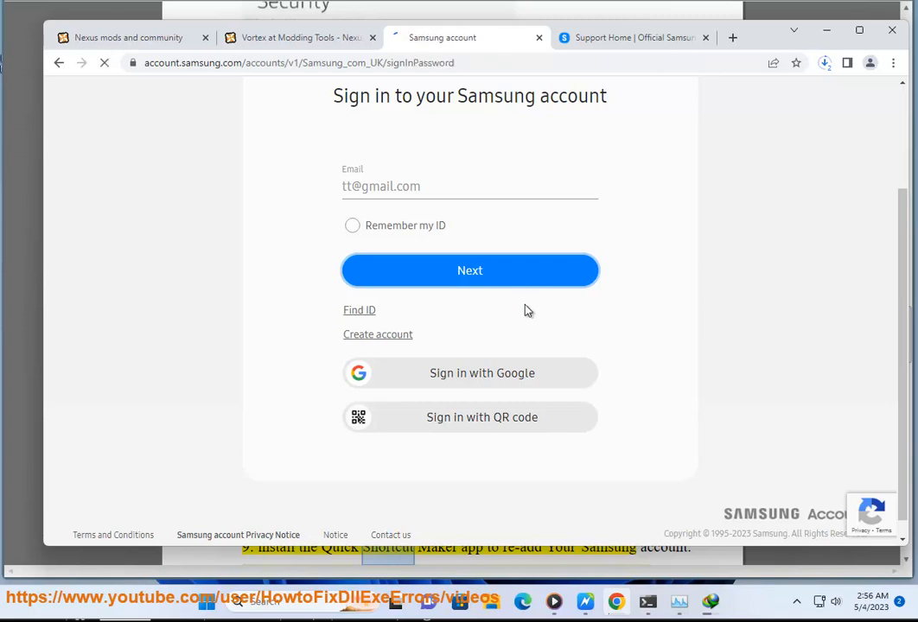
mouse_move(311, 543)
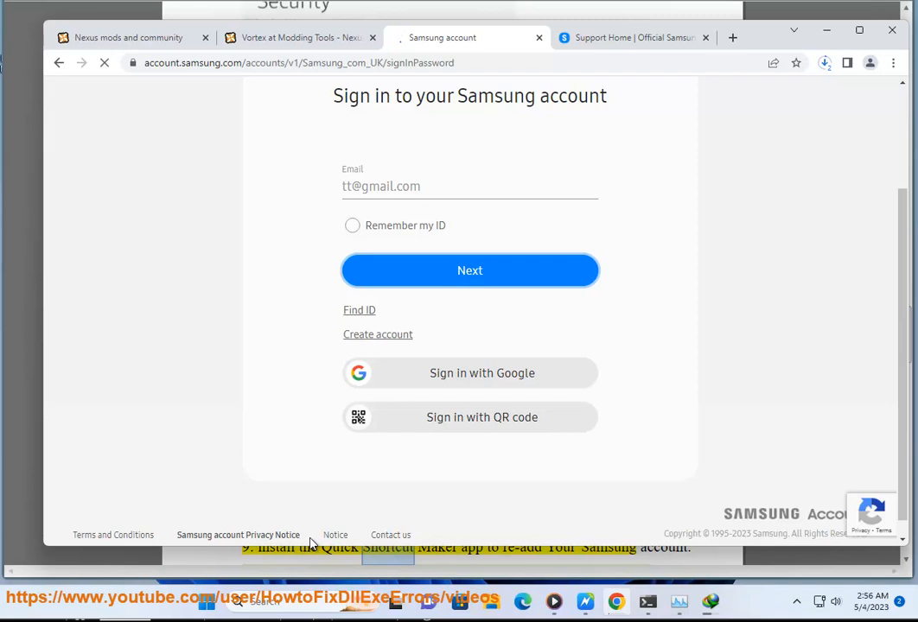
left_click(470, 269)
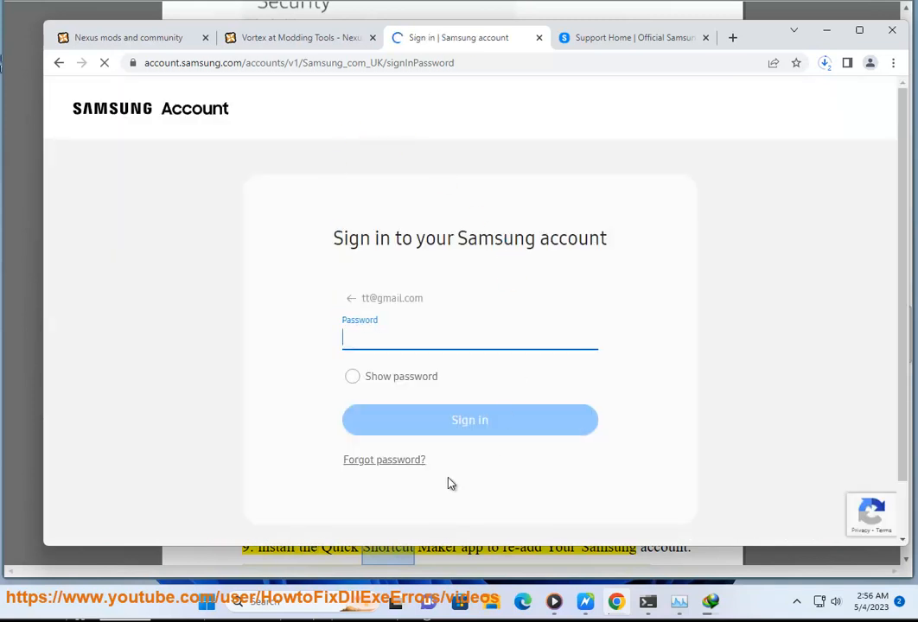
Step: Open the Samsung account reset-password page via 'Forgot password?'
left_click(384, 460)
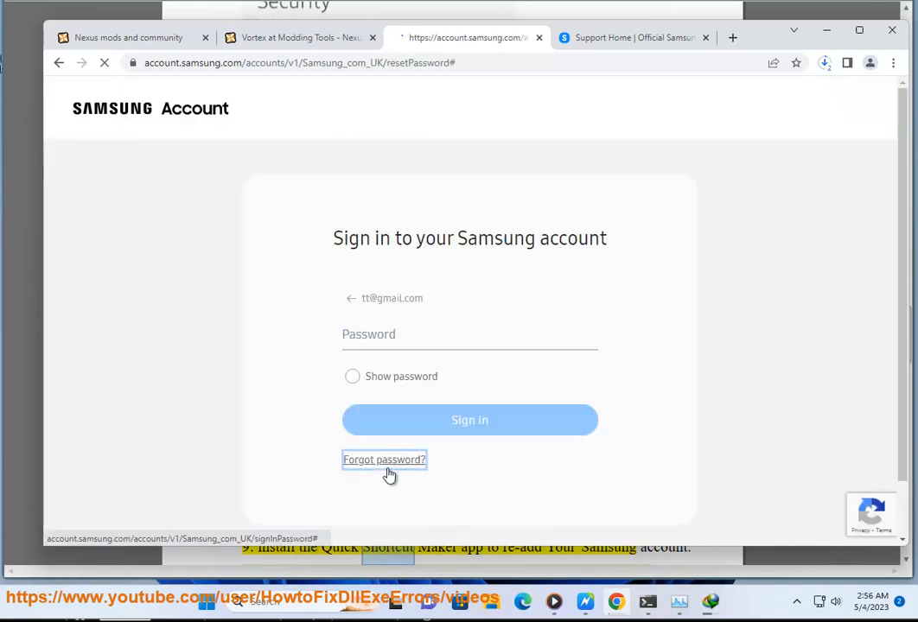
left_click(384, 460)
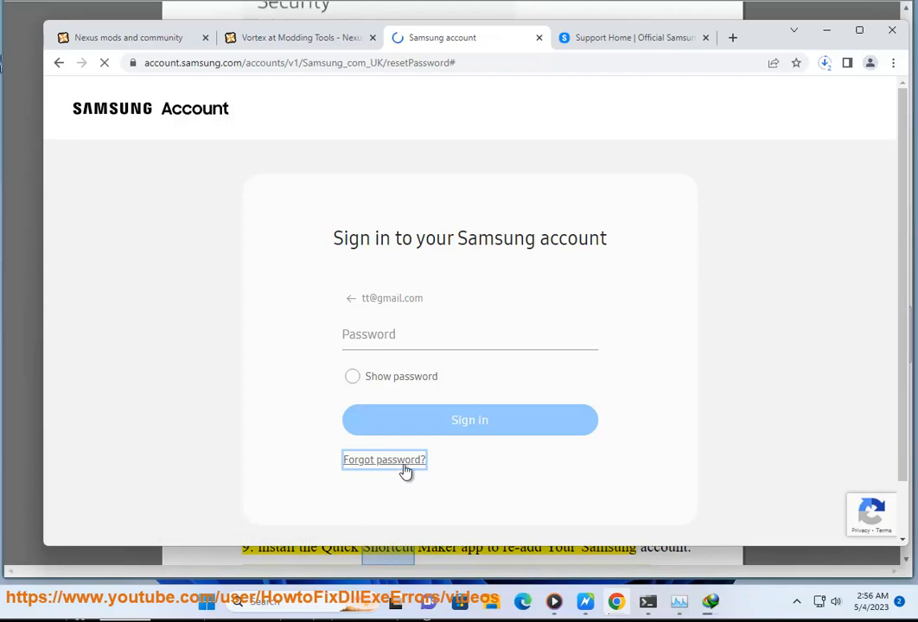
left_click(384, 460)
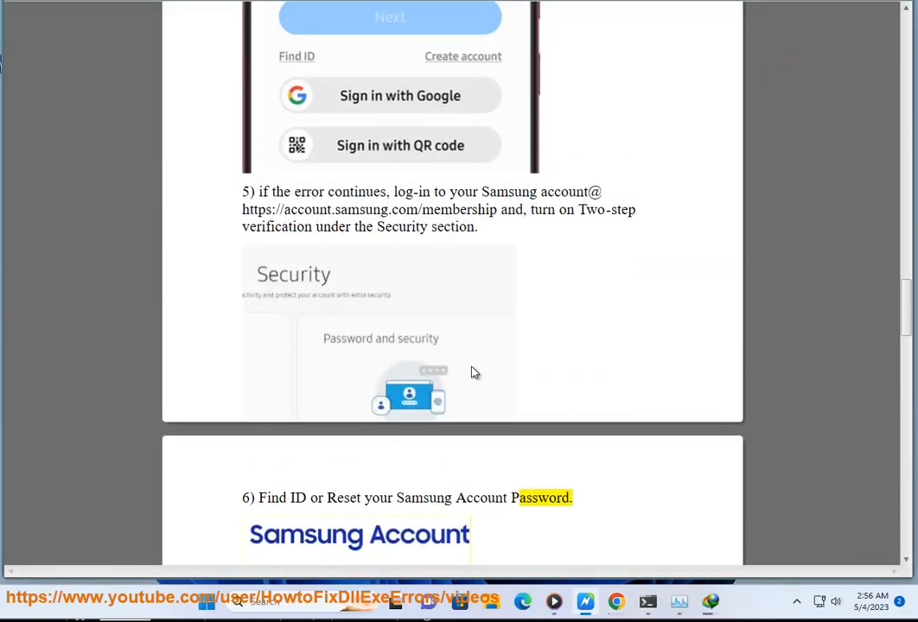
Step: Check the Samsung Support tab and start a fresh blank Chrome tab
scroll("down", 3)
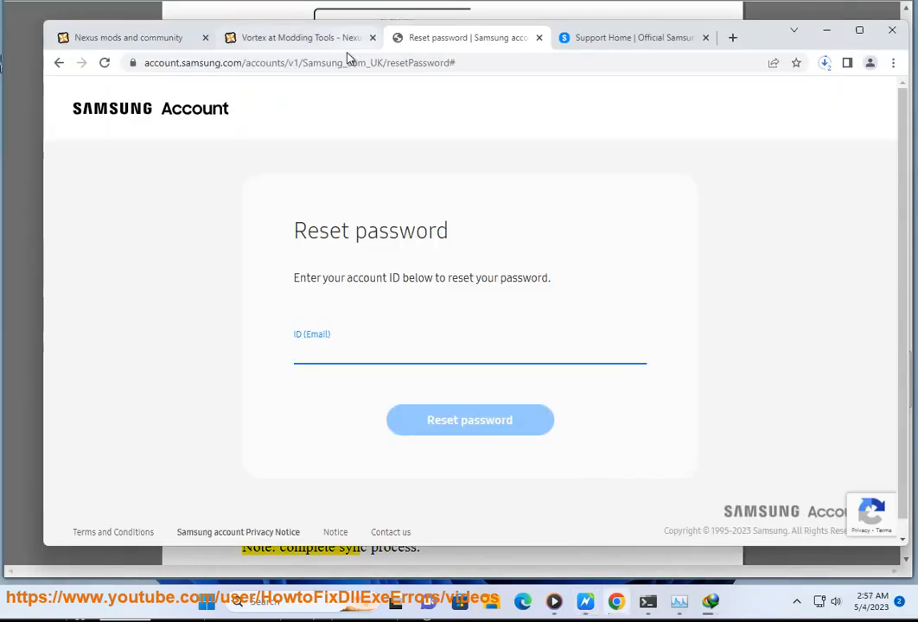
left_click(631, 38)
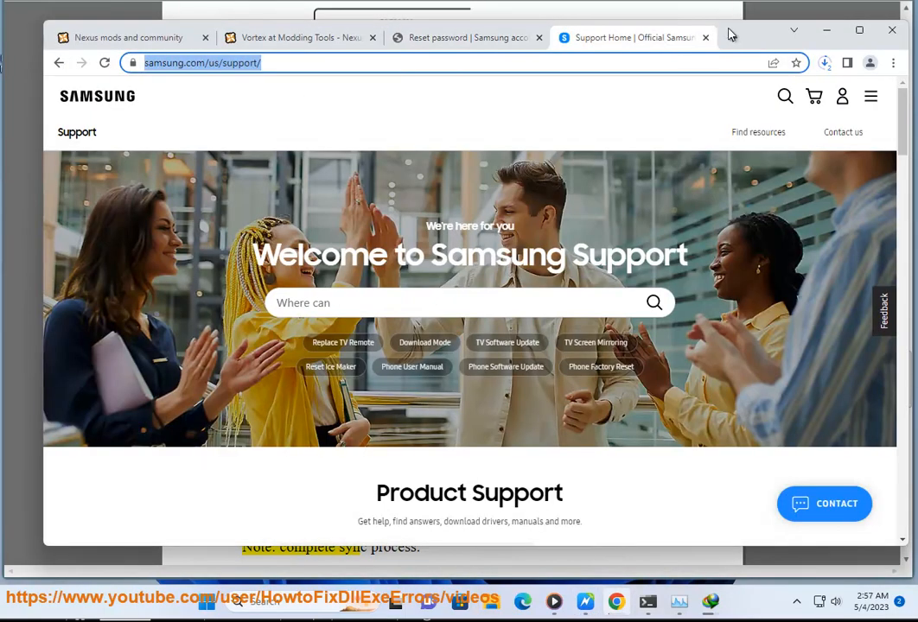
left_click(732, 38)
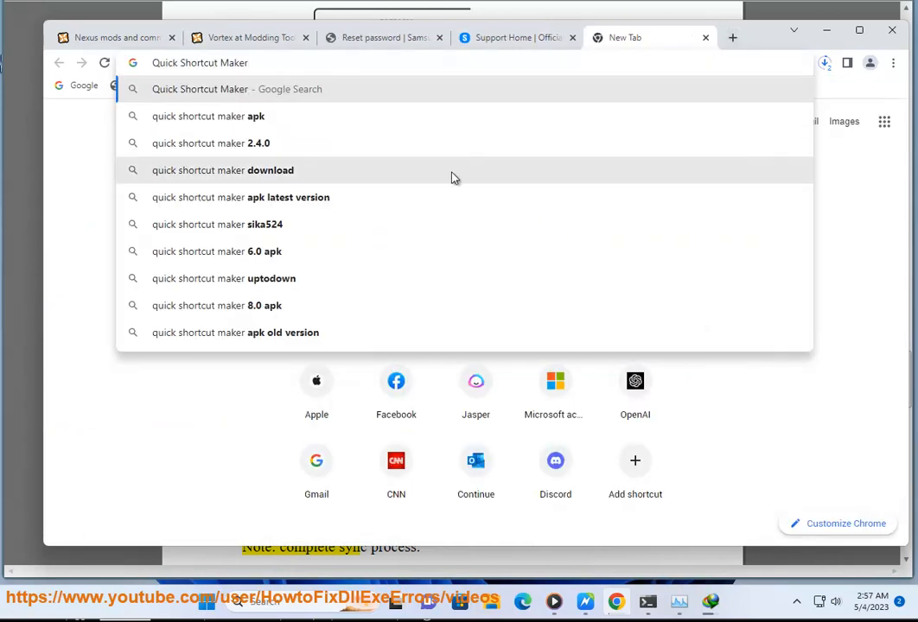
Step: Search 'quick shortcut maker download' and open QuickShortcutMaker's Google Play page, then resume the guide
left_click(221, 171)
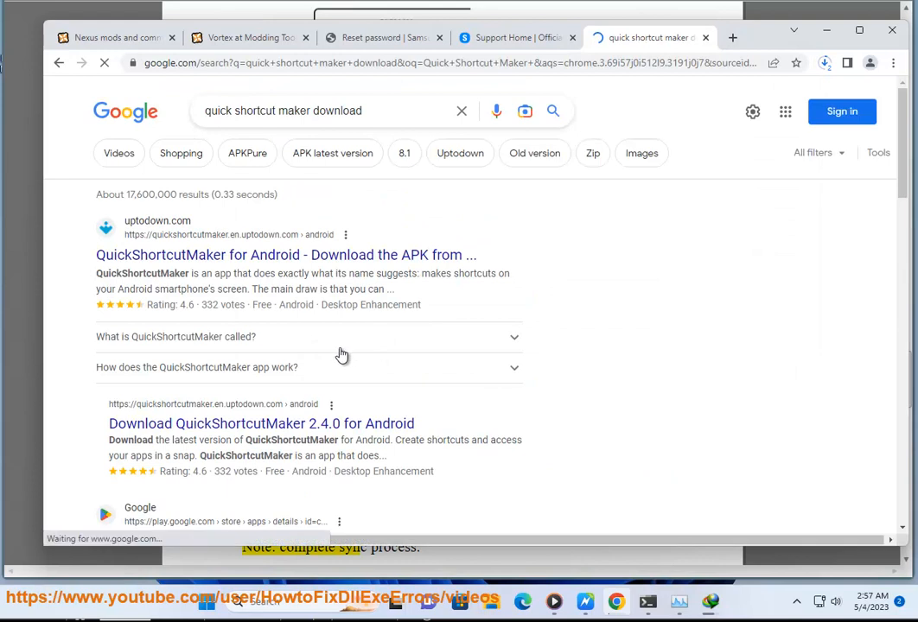
scroll("down", 3)
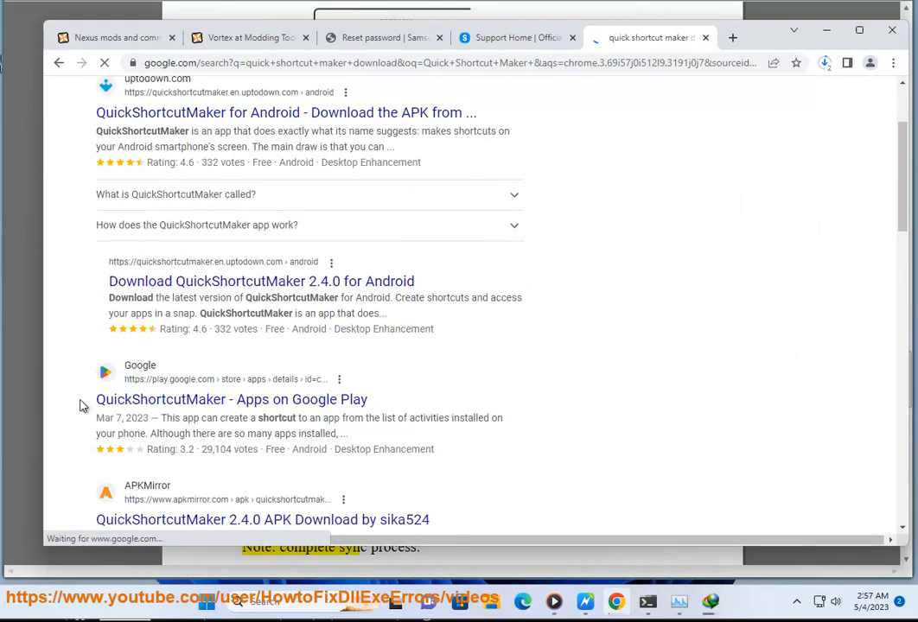
mouse_move(290, 415)
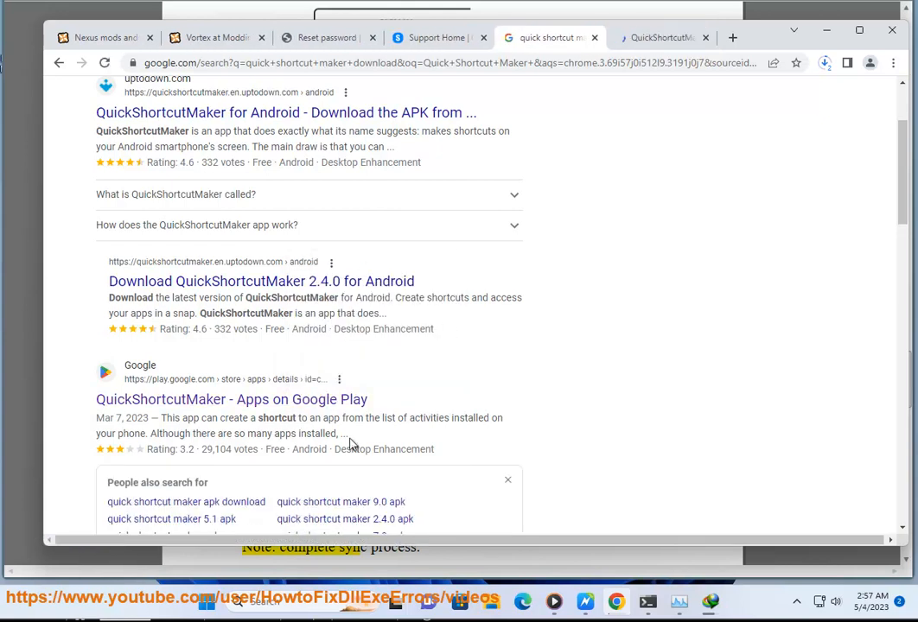
left_click(232, 399)
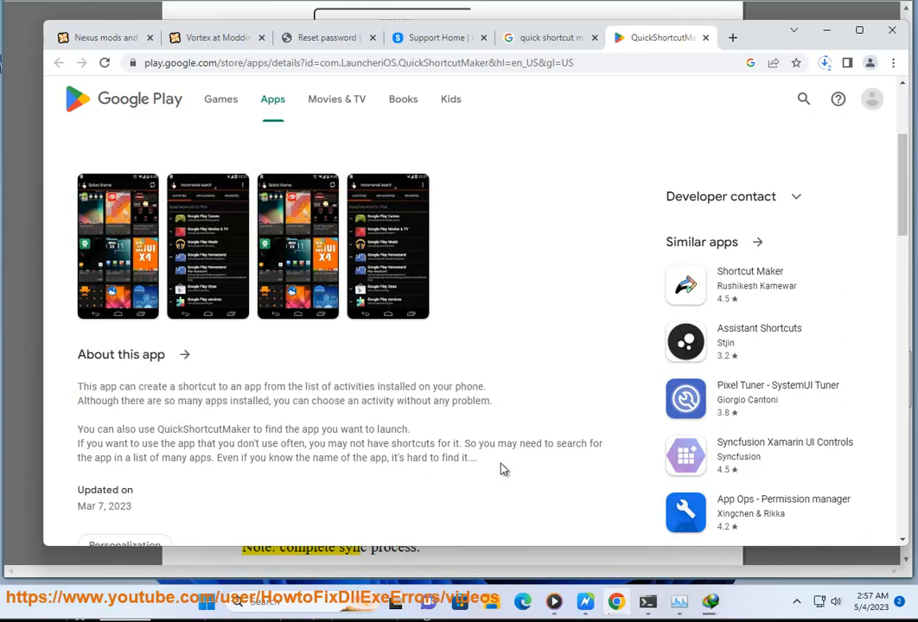
scroll("down", 3)
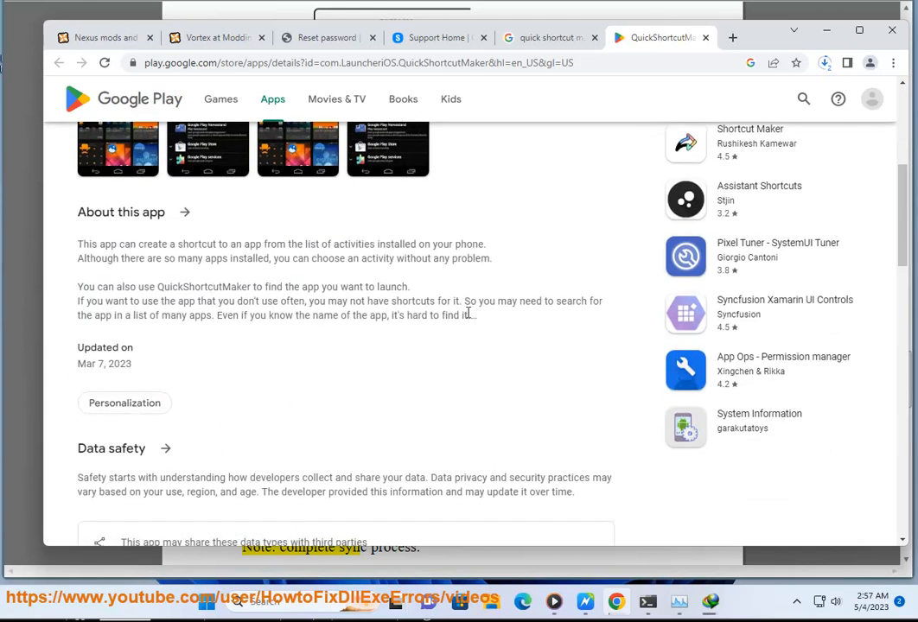
scroll("down", 3)
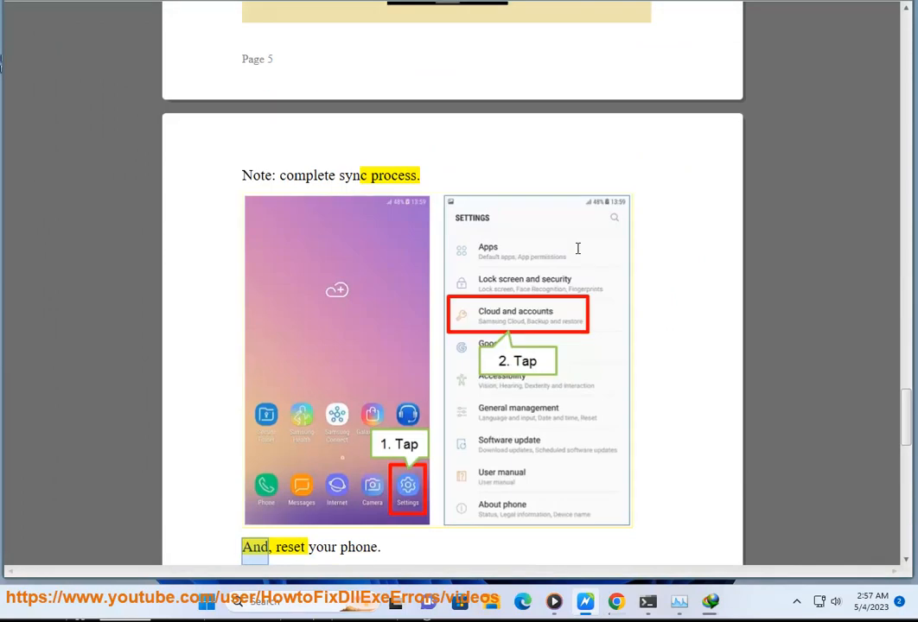
scroll("down", 3)
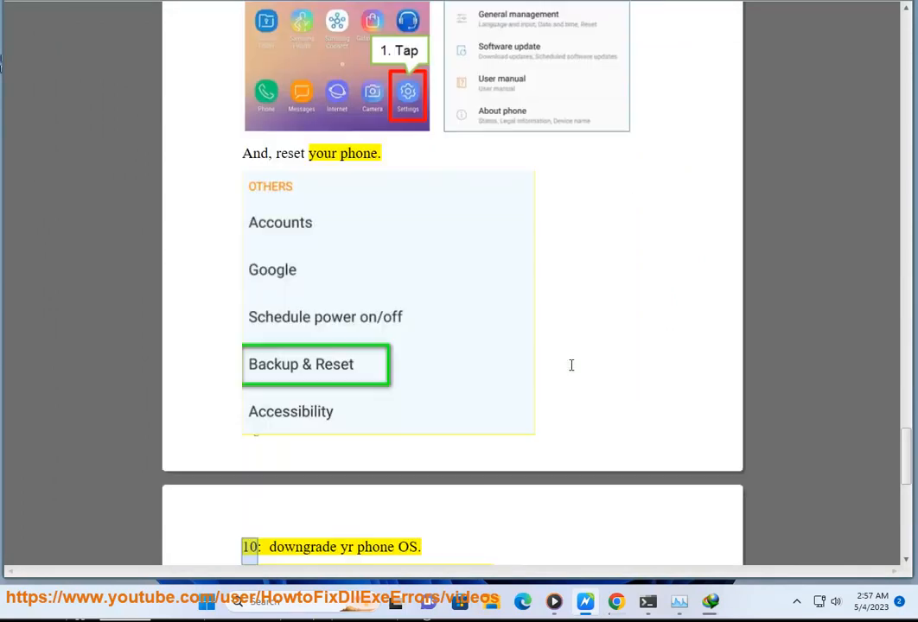